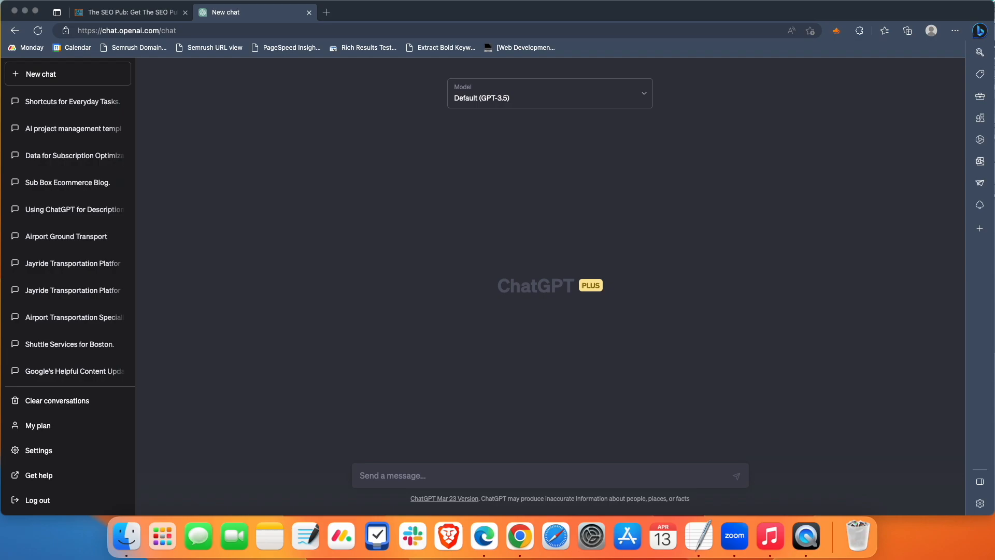
Step: Switch to The SEO Pub homepage showing its weekly SEO tips signup form
{"action": "left_click", "coordinate": [127, 12]}
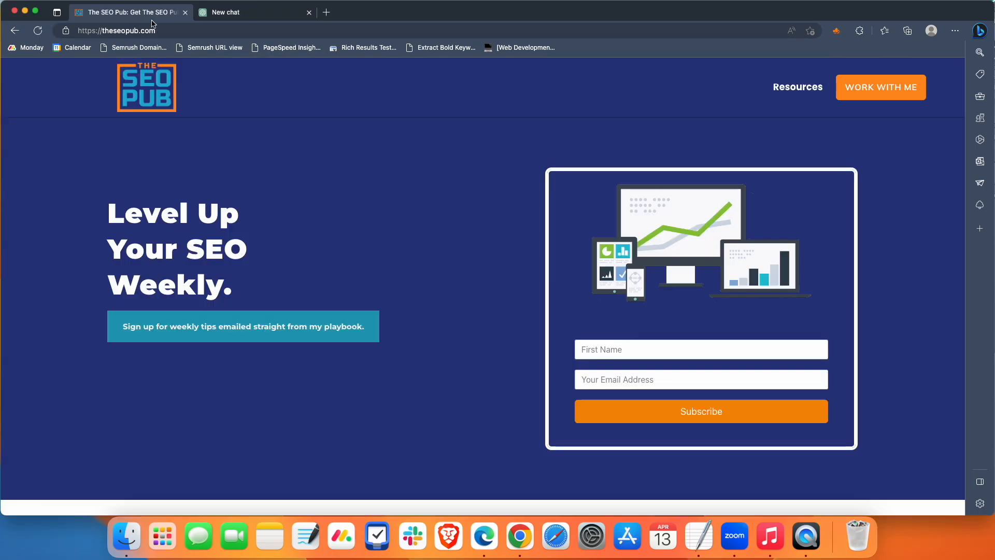
{"action": "mouse_move", "coordinate": [433, 166]}
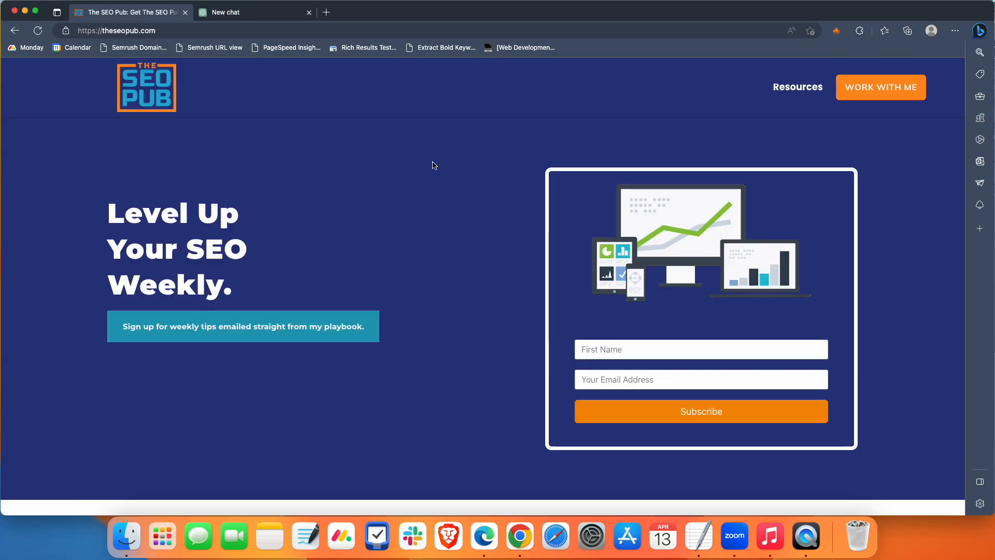
{"action": "mouse_move", "coordinate": [496, 270]}
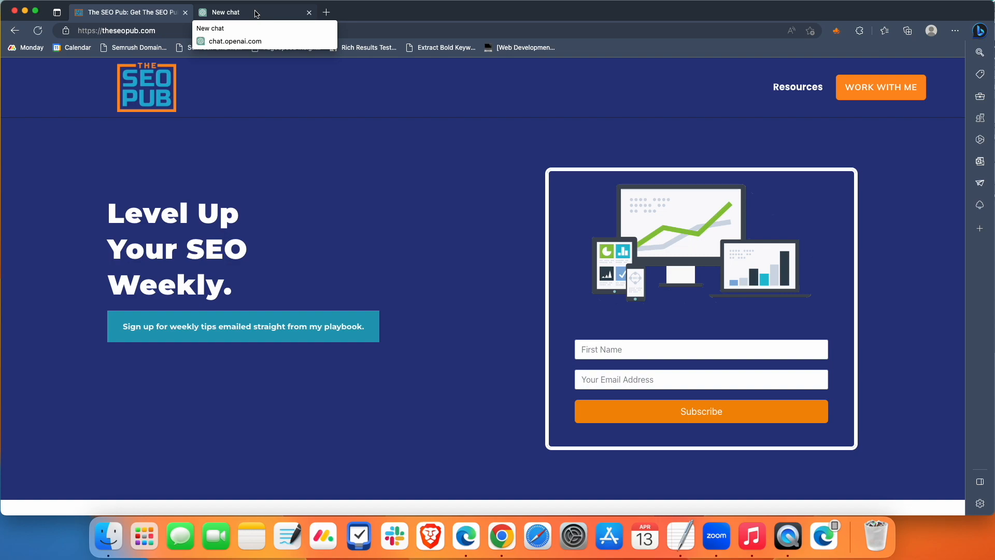
{"action": "mouse_move", "coordinate": [454, 12]}
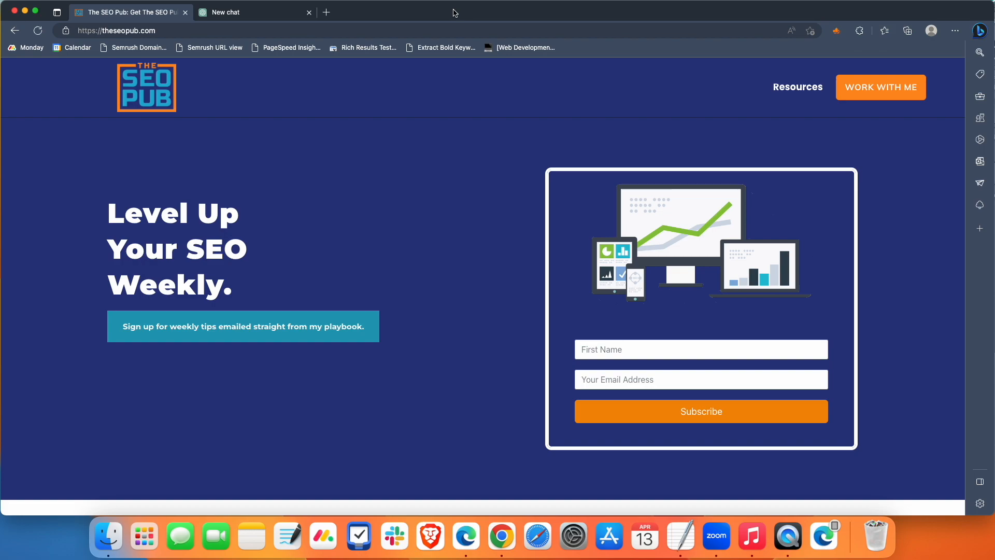
{"action": "mouse_move", "coordinate": [396, 2]}
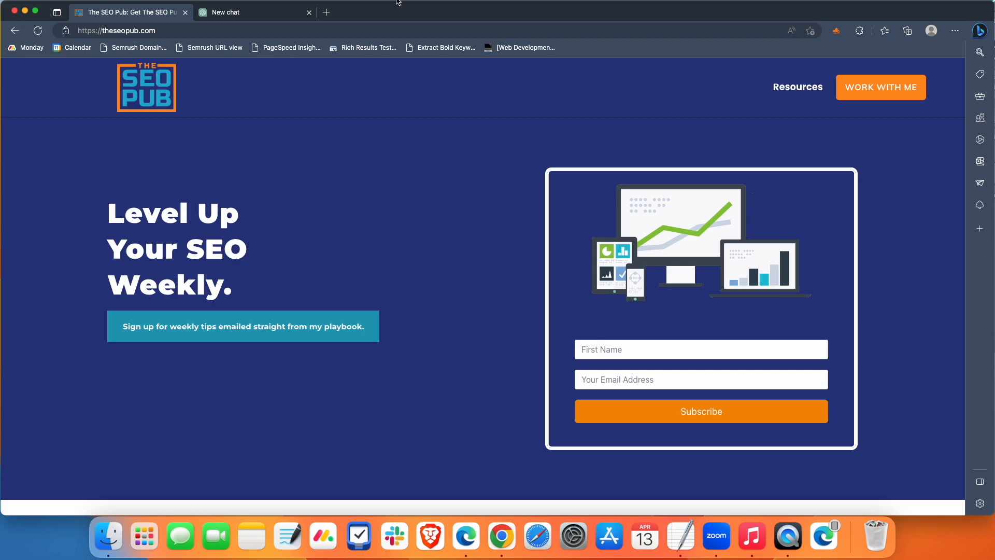
Step: Return to the new chat and select GPT-4 from the model list
{"action": "left_click", "coordinate": [253, 13]}
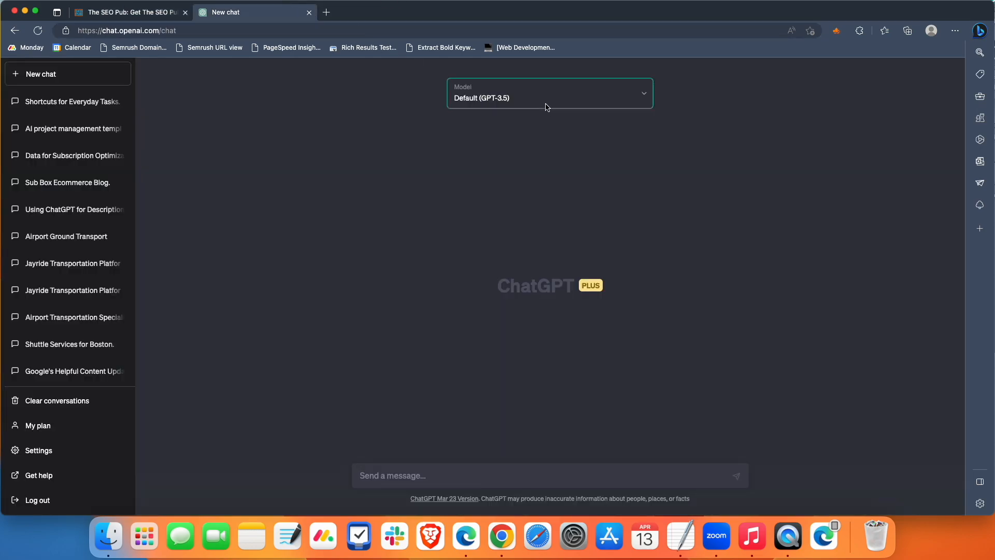
{"action": "left_click", "coordinate": [548, 94]}
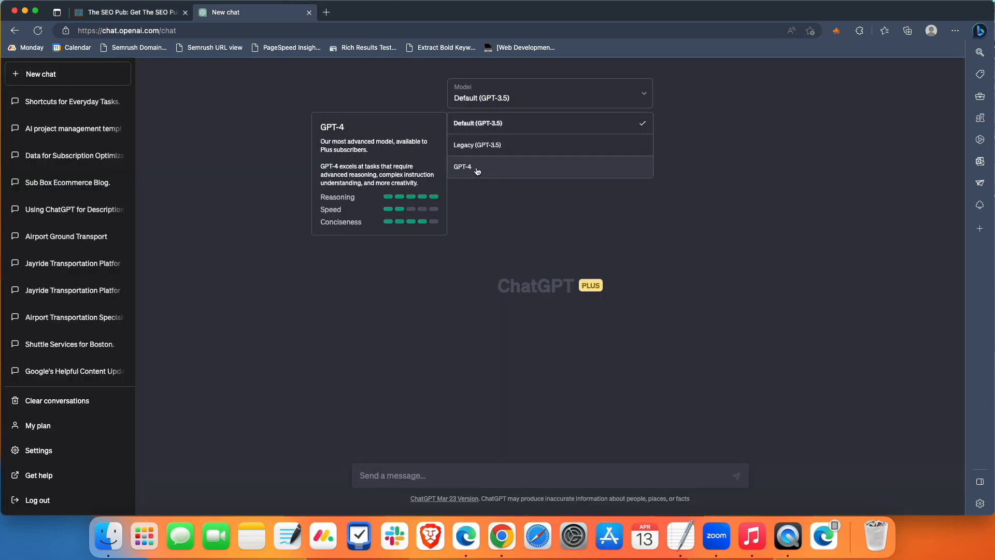
{"action": "left_click", "coordinate": [462, 167]}
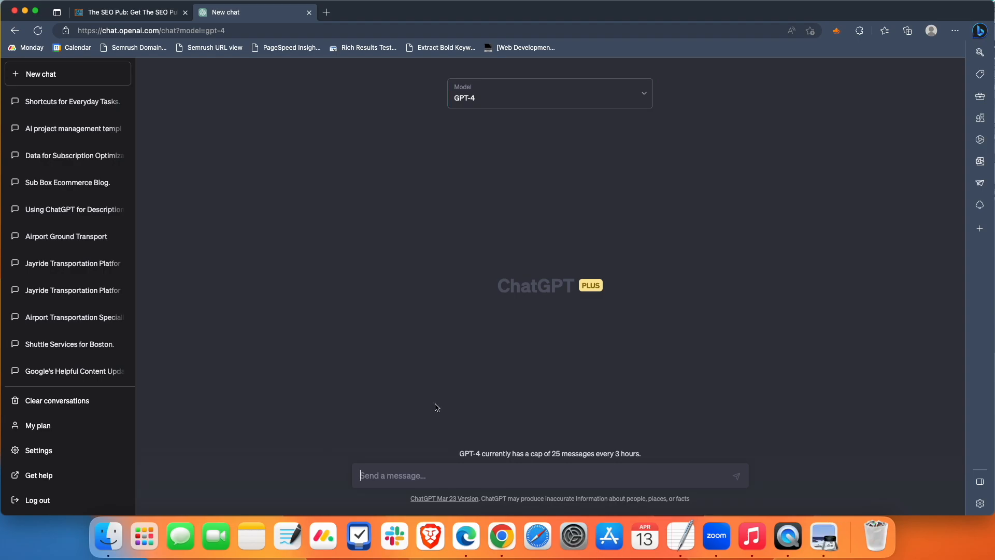
Step: Ask GPT-4 for likely objections to ACME, Inc.'s virtual credit cards and review the ten-item list
{"action": "type", "text": "Hey ChatGPT, I have a client, ACME, Inc., that offers virtual credit cards to businesses that link to their existing credit cards. This service allows them to quickly and easily distribute virtual credit cards among employees that need them, while managing them from an easy to use dashboard."}
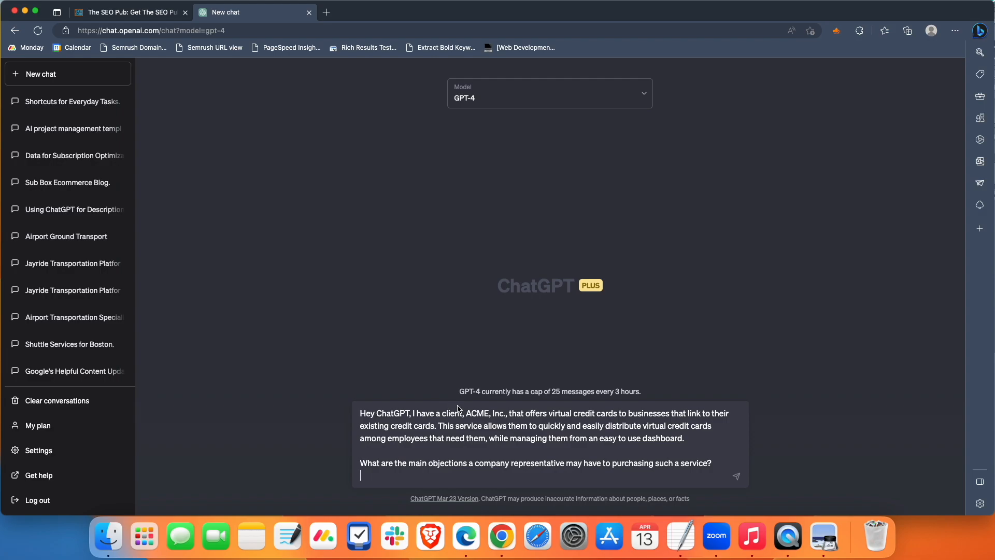
{"action": "mouse_move", "coordinate": [444, 321]}
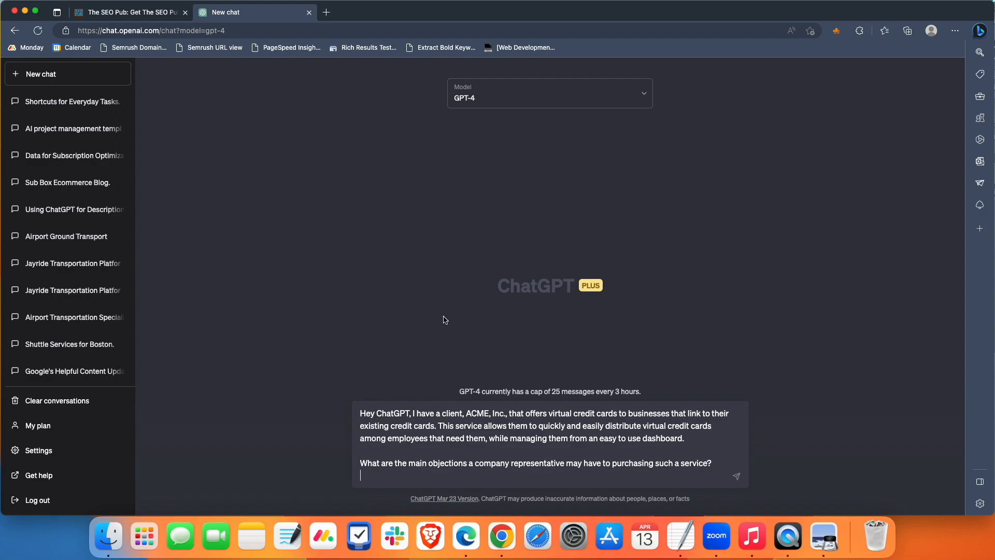
{"action": "mouse_move", "coordinate": [719, 338]}
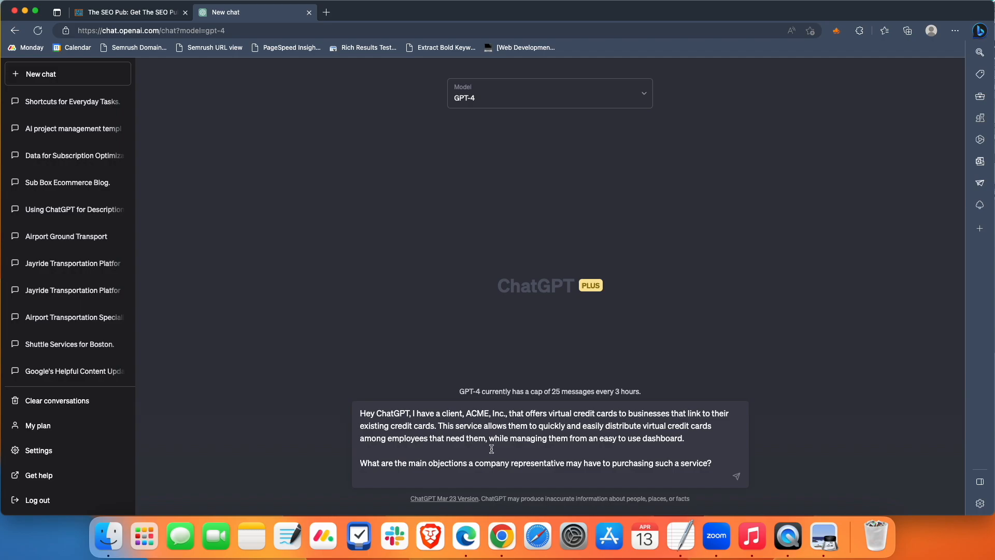
{"action": "mouse_move", "coordinate": [672, 444]}
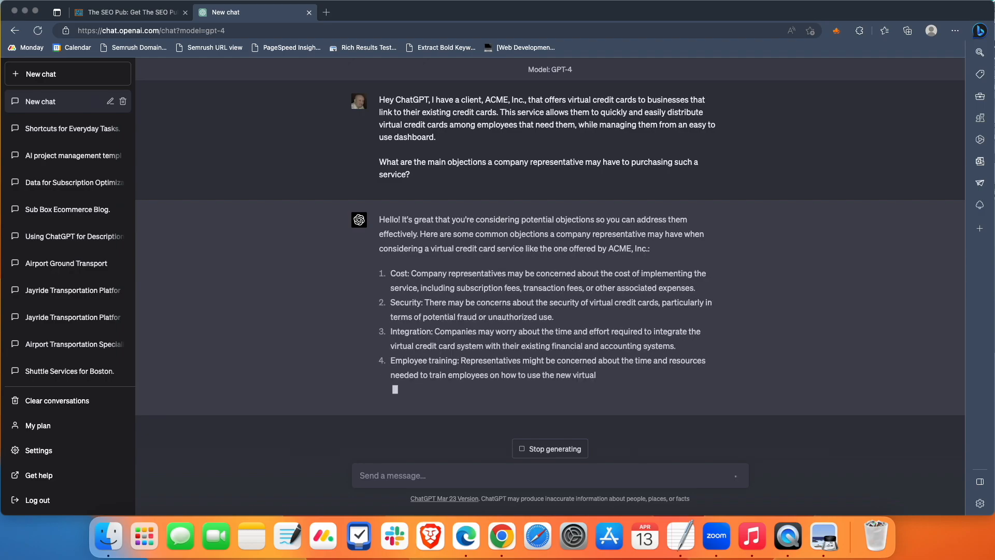
{"action": "scroll", "scroll_direction": "down", "scroll_amount": 3}
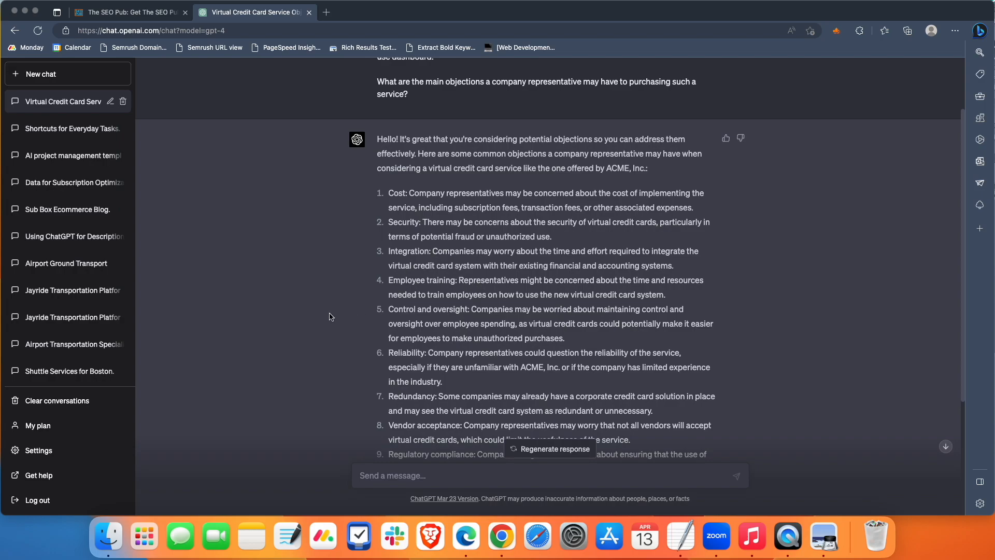
{"action": "scroll", "scroll_direction": "down", "scroll_amount": 3}
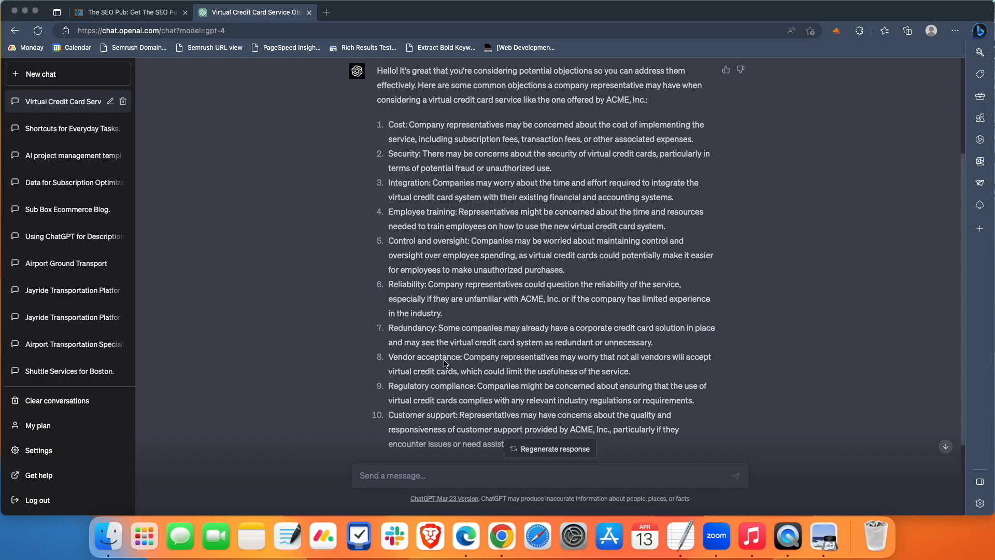
{"action": "scroll", "scroll_direction": "down", "scroll_amount": 3}
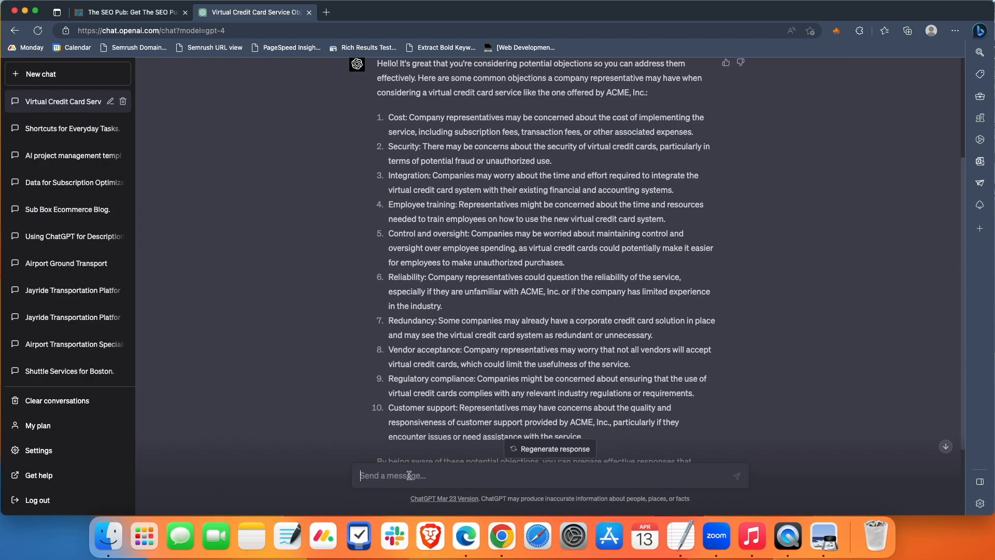
Step: Ask 'Looking at #2, what are some of the top security concerns a company might have?' and review the eight concerns
{"action": "type", "text": "Looking at #2, what are some of the top security concerns a company might have?"}
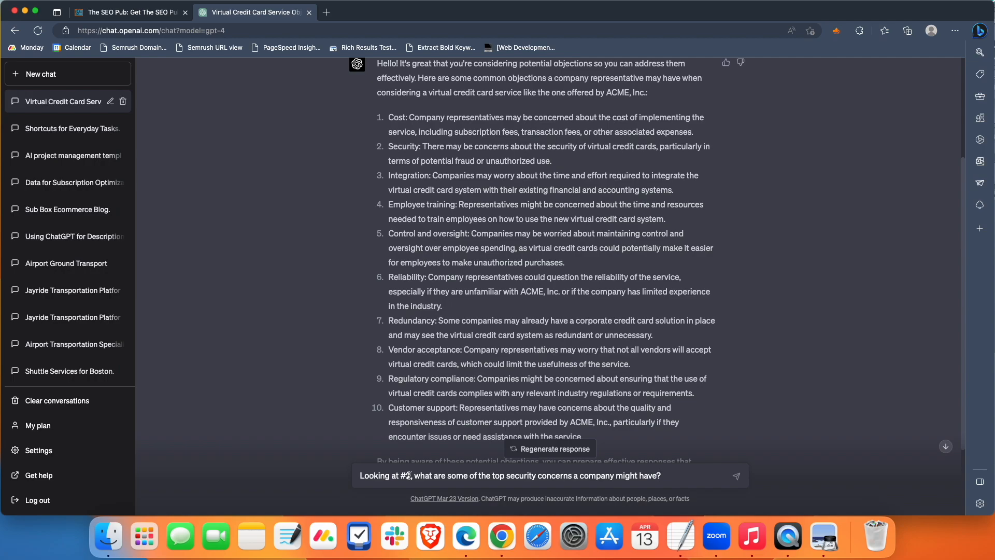
{"action": "scroll", "scroll_direction": "down", "scroll_amount": 3}
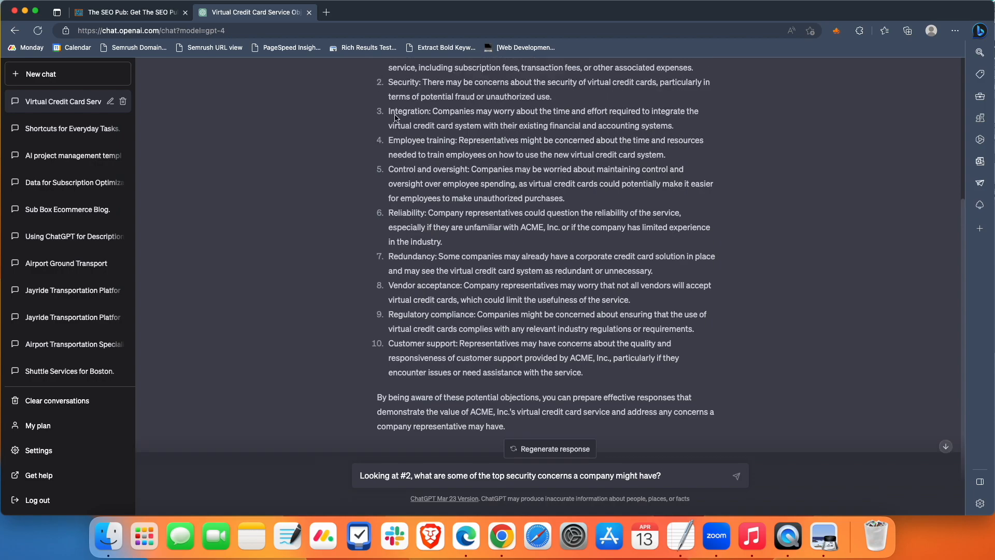
{"action": "scroll", "scroll_direction": "down", "scroll_amount": 3}
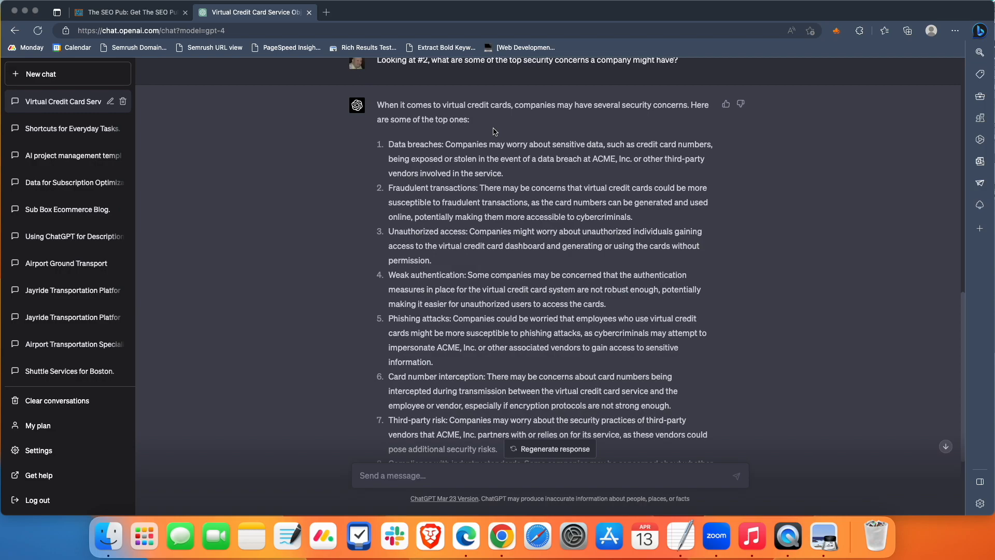
{"action": "mouse_move", "coordinate": [321, 170]}
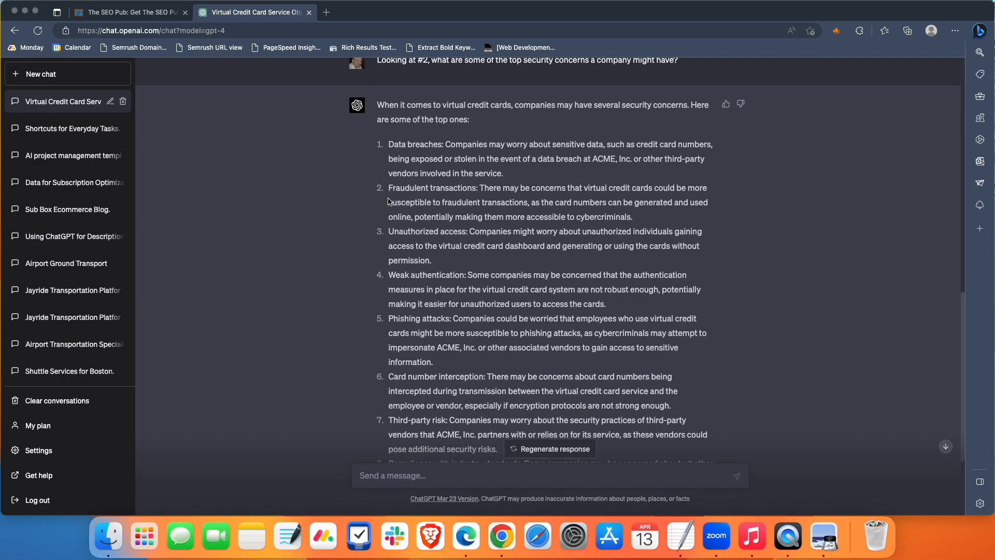
{"action": "scroll", "scroll_direction": "down", "scroll_amount": 3}
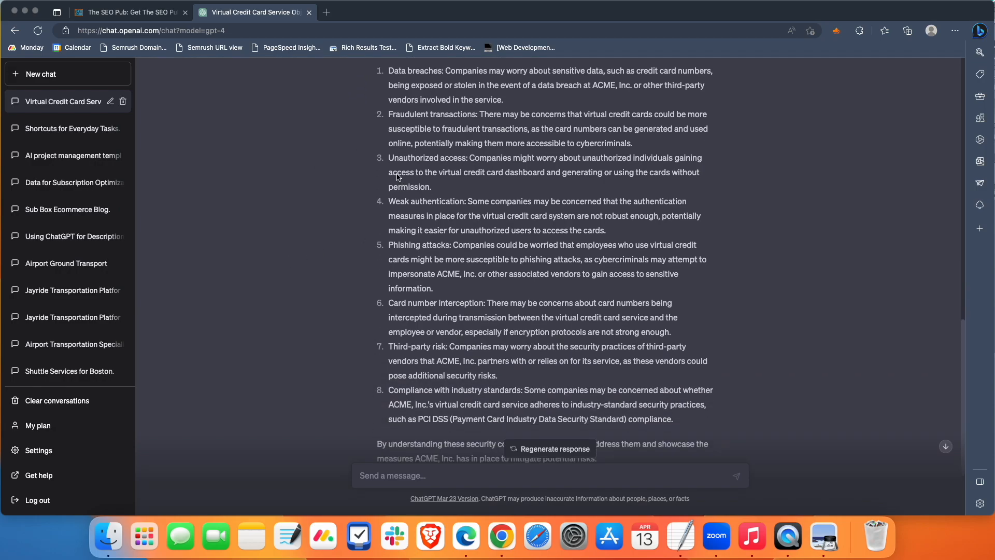
{"action": "mouse_move", "coordinate": [335, 248]}
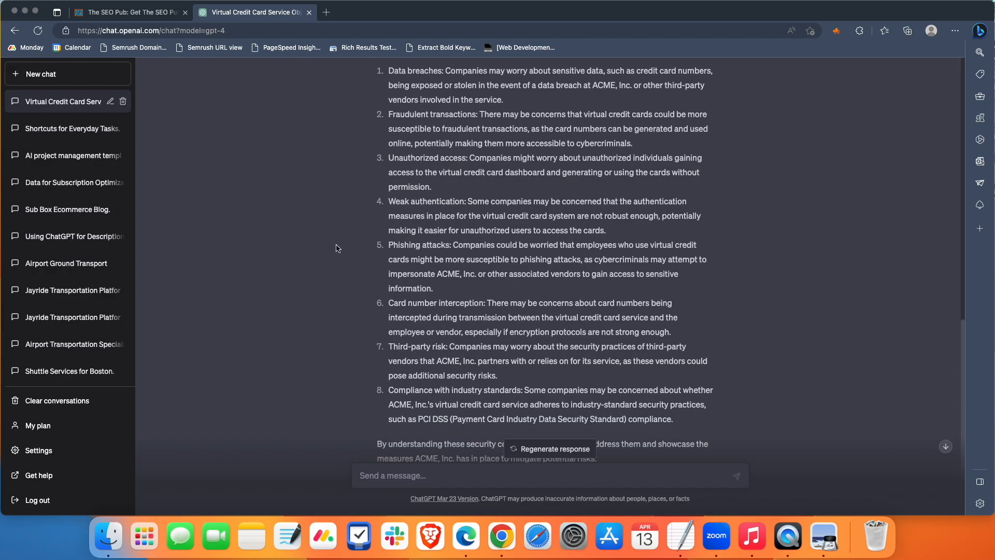
{"action": "scroll", "scroll_direction": "down", "scroll_amount": 3}
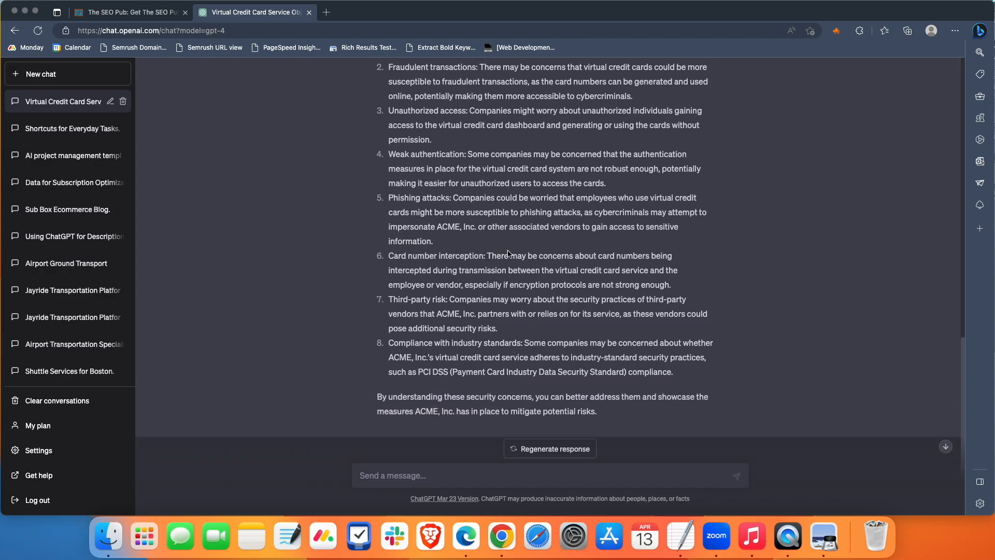
{"action": "mouse_move", "coordinate": [402, 344]}
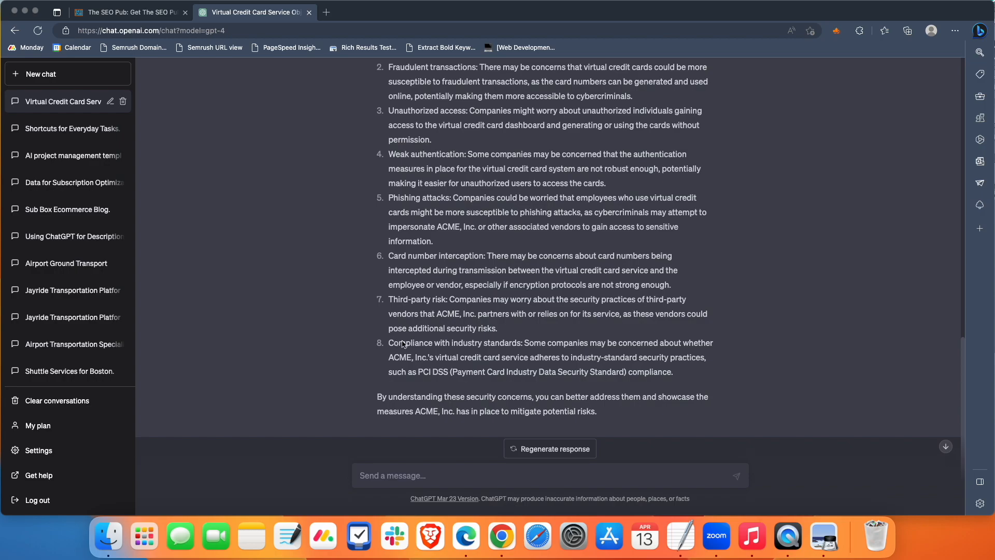
{"action": "scroll", "scroll_direction": "down", "scroll_amount": 3}
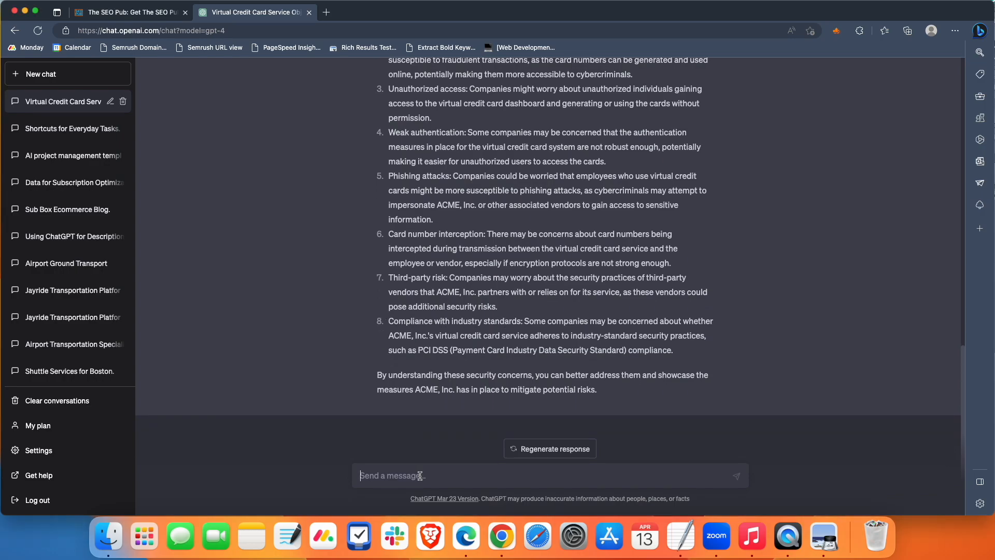
Step: Request a content cluster around these security concerns and review the two article titles per concern
{"action": "type", "text": "I want to create a cluster of content around these concerns that both explains what they are and answers how ACME alleviates them.  Can you help me create topic ideas to build out this content cluster? Each one of the above topics can have more than one piece of content addressing it. They can also be combined together into the same piece of content if that is appropriate."}
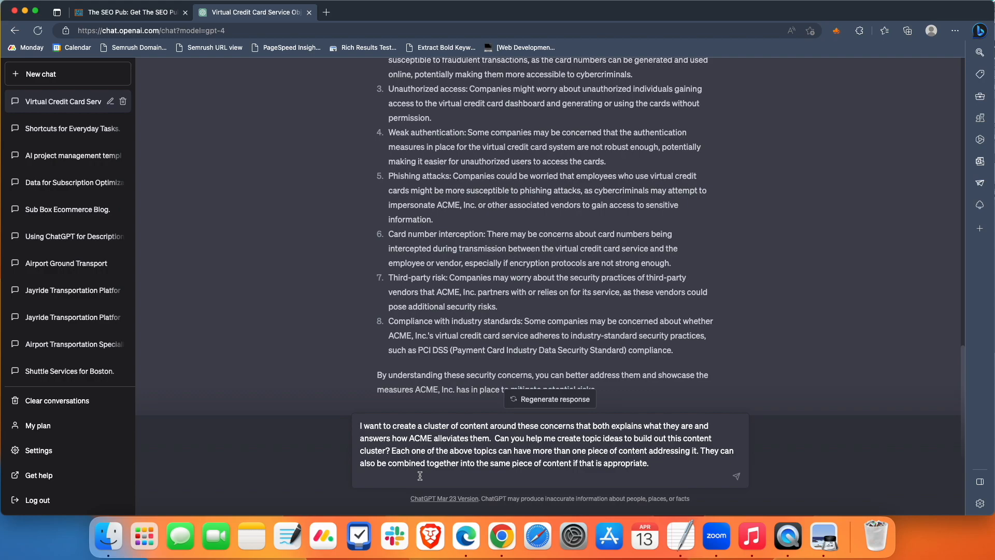
{"action": "mouse_move", "coordinate": [751, 472]}
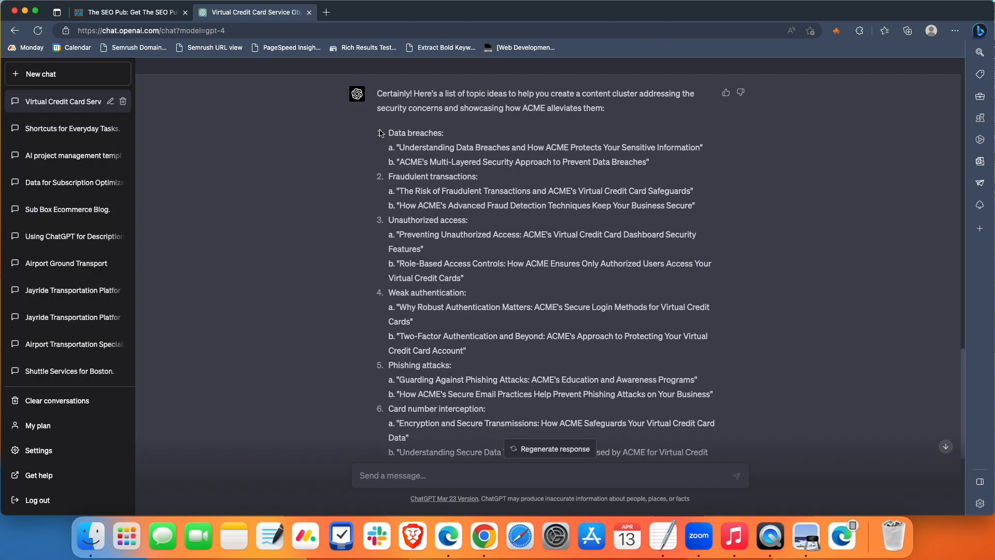
{"action": "mouse_move", "coordinate": [429, 134]}
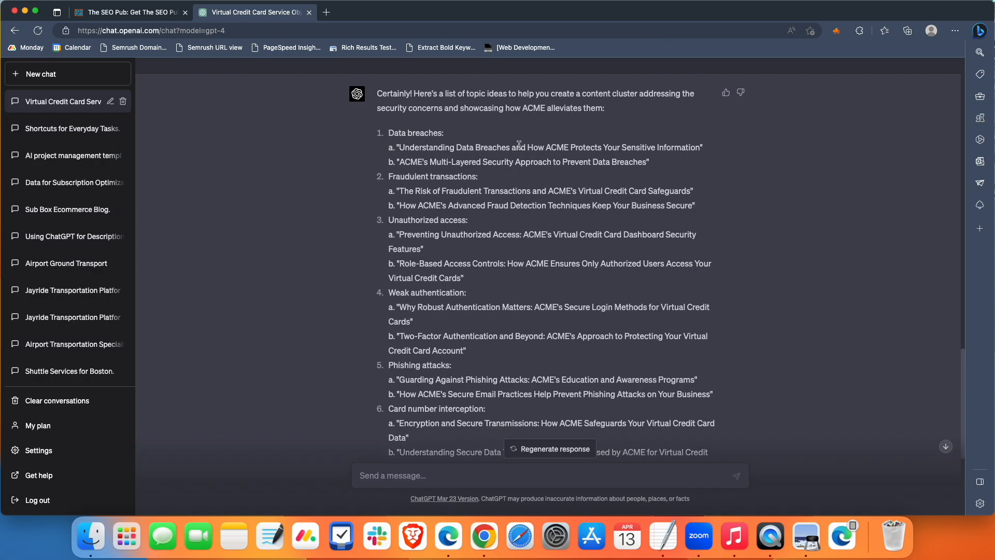
{"action": "mouse_move", "coordinate": [632, 150]}
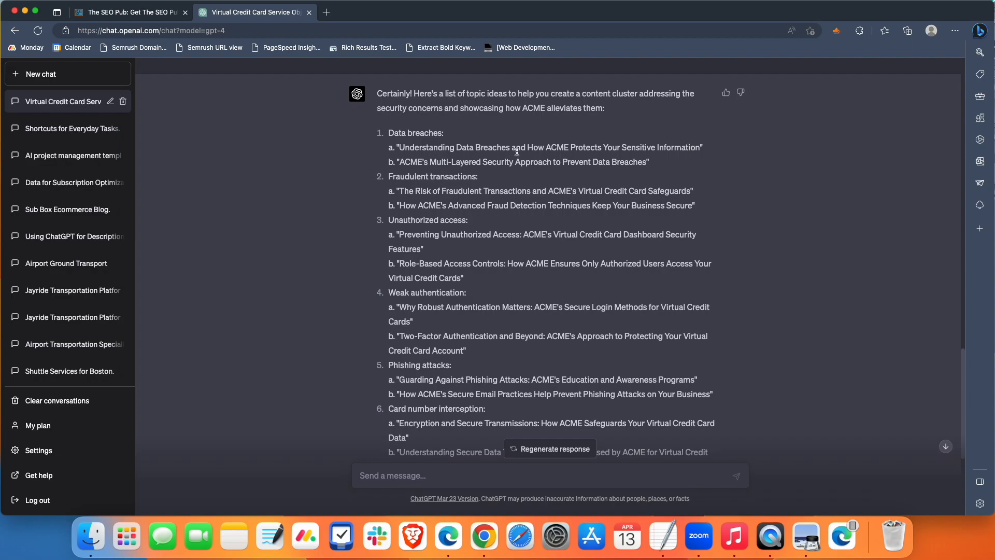
{"action": "mouse_move", "coordinate": [634, 160]}
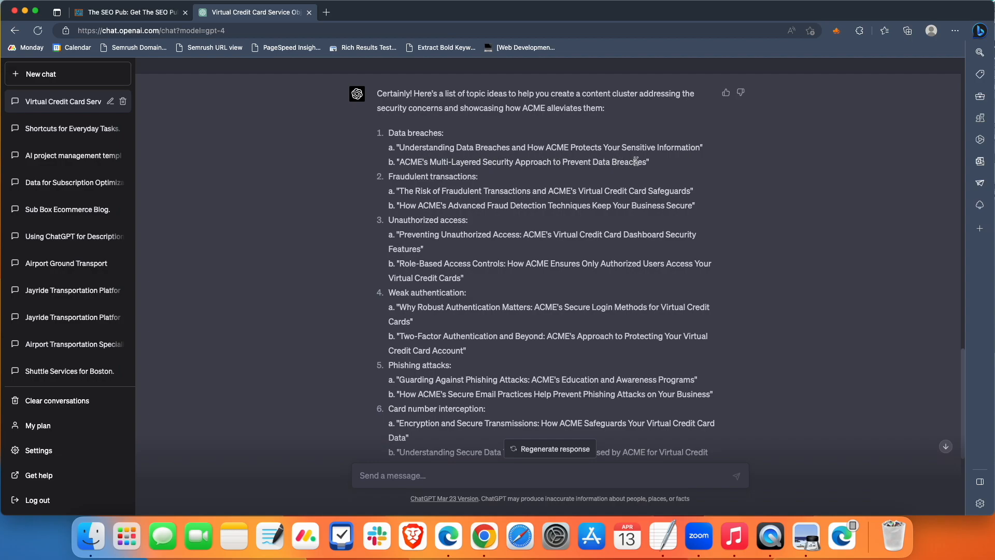
{"action": "mouse_move", "coordinate": [343, 318]}
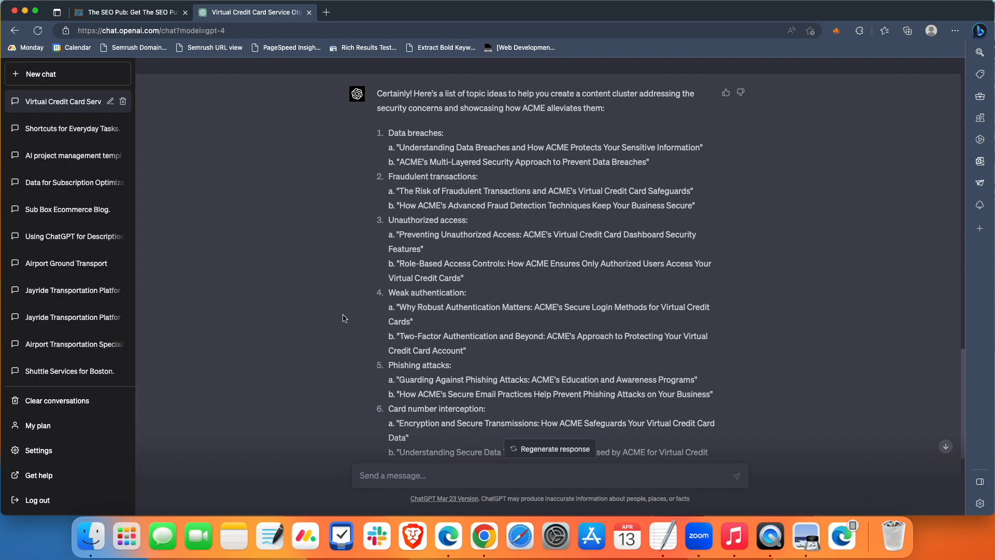
{"action": "scroll", "scroll_direction": "down", "scroll_amount": 3}
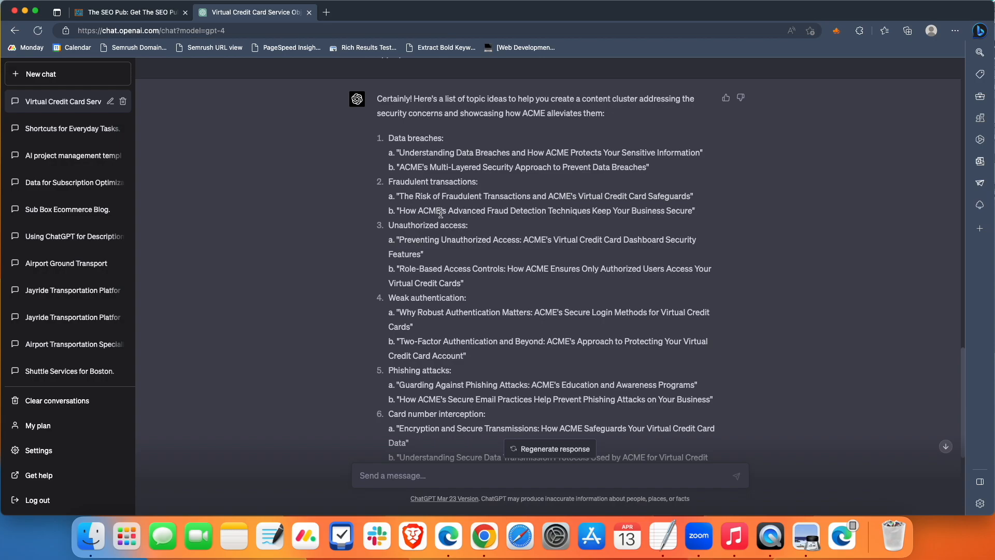
{"action": "scroll", "scroll_direction": "down", "scroll_amount": 3}
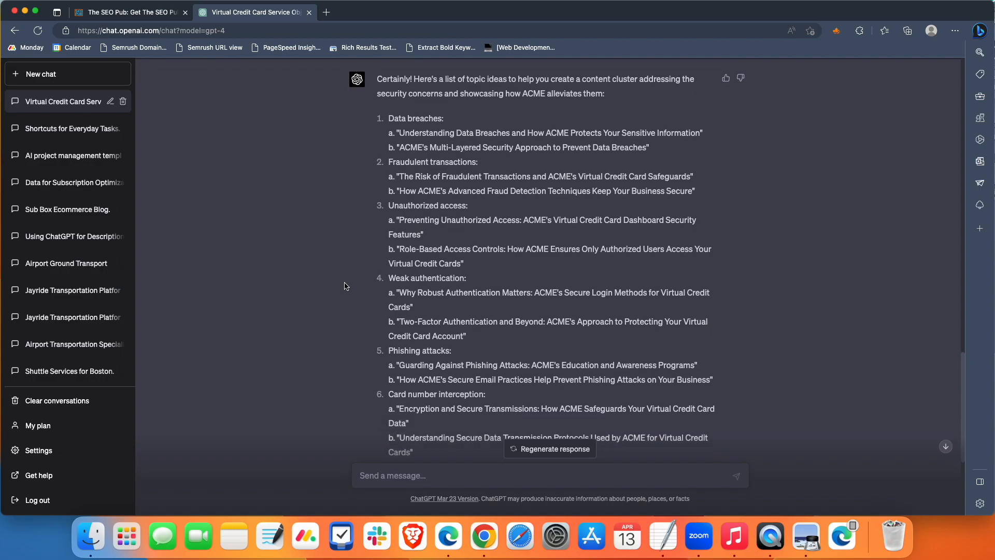
{"action": "scroll", "scroll_direction": "down", "scroll_amount": 3}
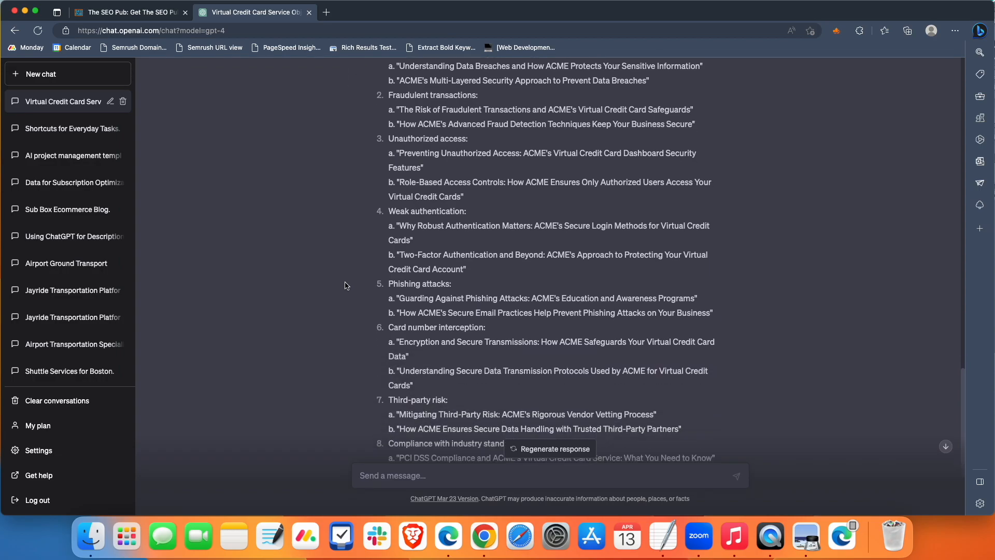
{"action": "scroll", "scroll_direction": "down", "scroll_amount": 3}
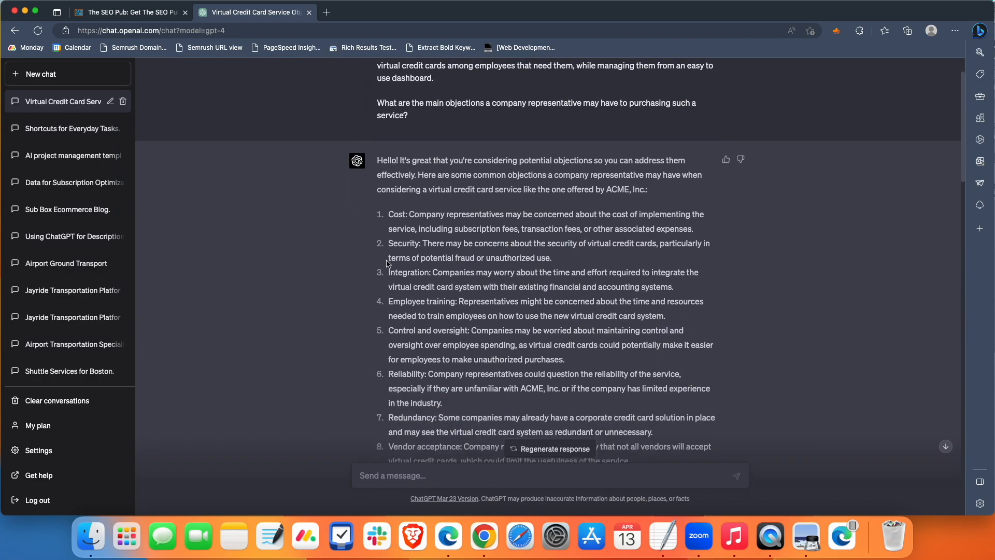
{"action": "scroll", "scroll_direction": "down", "scroll_amount": 3}
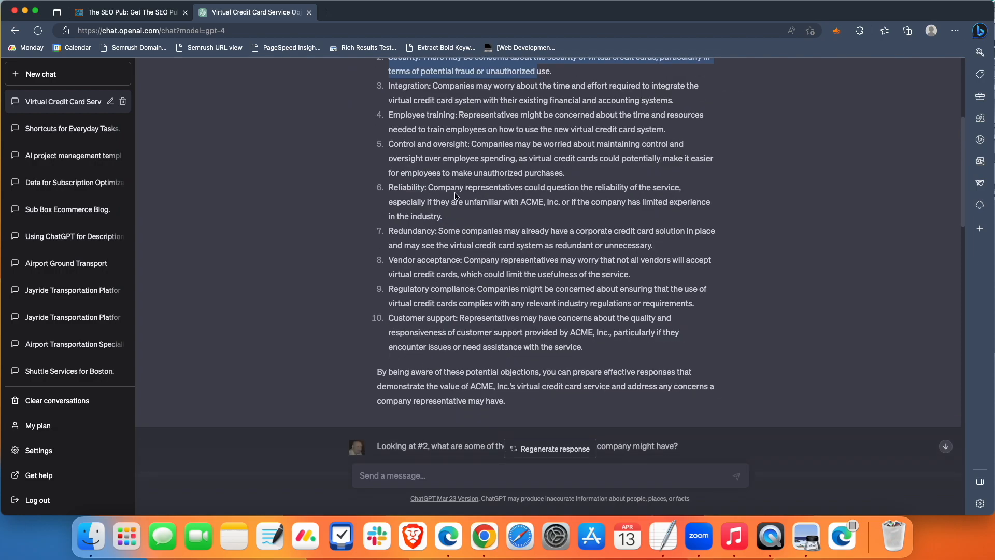
Step: Scroll to the bottom of the chat to reach the message box for the control and oversight question
{"action": "scroll", "scroll_direction": "down", "scroll_amount": 3}
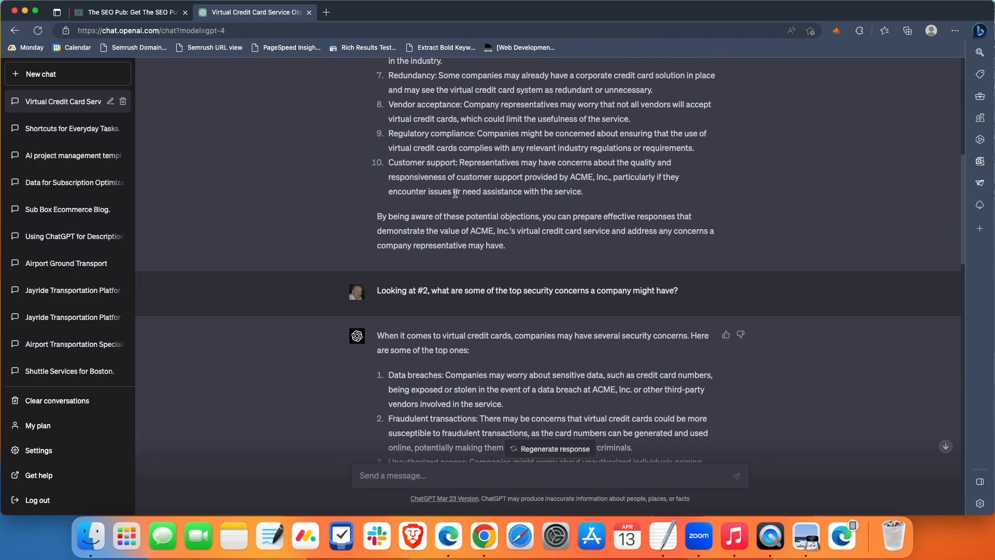
{"action": "mouse_move", "coordinate": [488, 157]}
{"action": "type", "text": "Going back to the original concerns a customer may have, #5 was control and oversight. Can you list the ways that a service like ACME's provides control and oversight for corporate credit cards."}
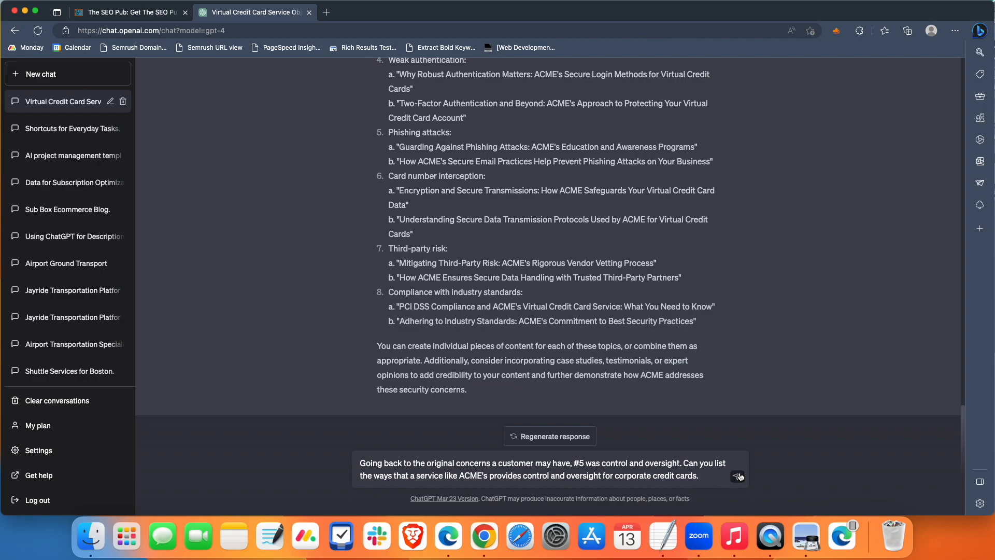
Step: Send the control and oversight question and review the ten ways ACME's service delivers them
{"action": "left_click", "coordinate": [737, 477]}
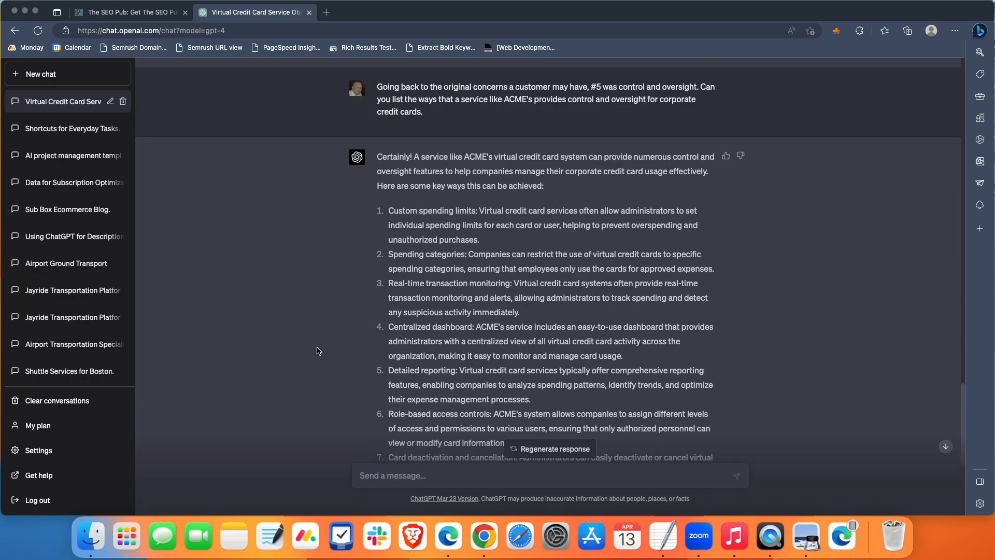
{"action": "scroll", "scroll_direction": "down", "scroll_amount": 3}
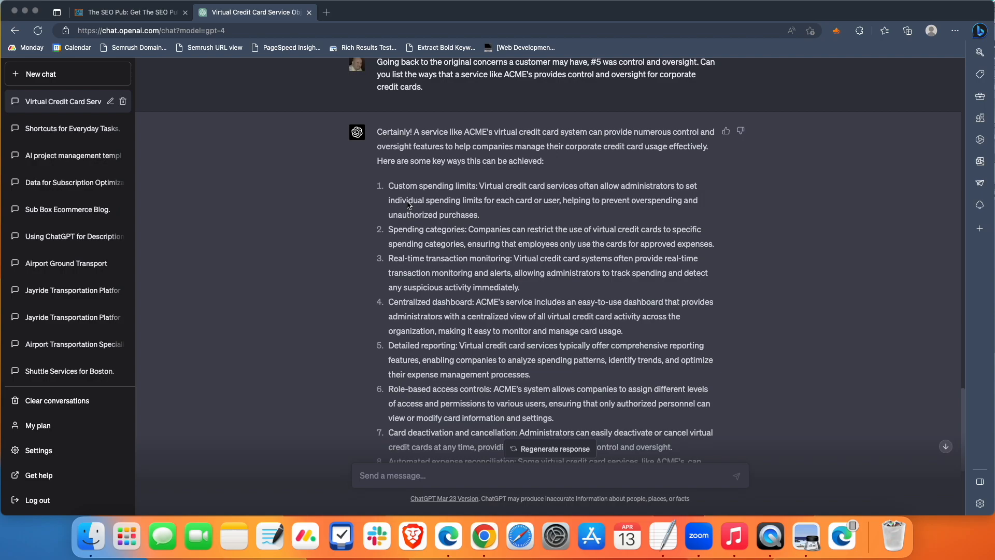
{"action": "scroll", "scroll_direction": "down", "scroll_amount": 3}
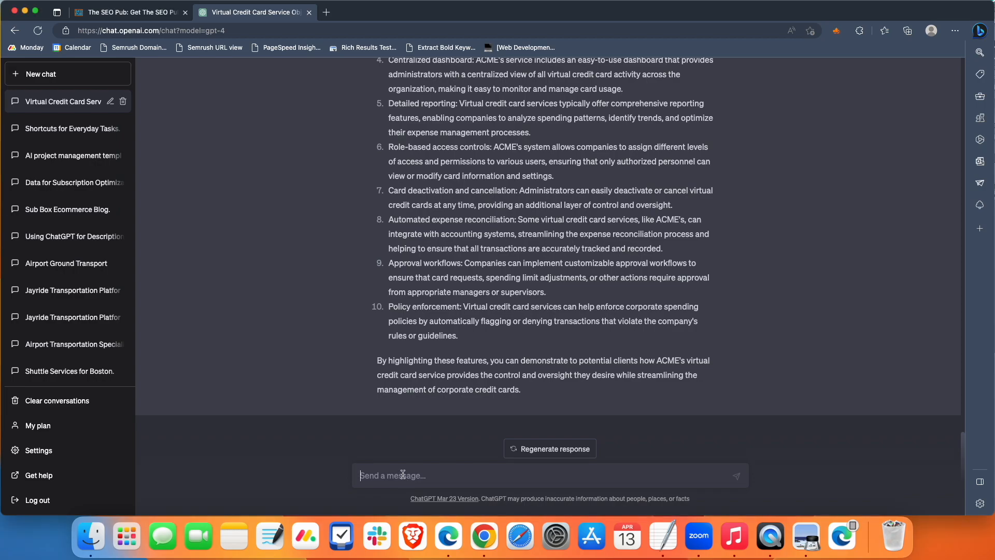
Step: Draft 'I want to create a cluster of content around these solutions...' explaining how ACME offers them, unsent
{"action": "type", "text": "I want to create a cluster of content around these solutions that both explains what they are and answers how ACME offers them.  Can you help me create topic ideas to build out this content cluster? Each one of the above topics can have more than one piece of content addressing it. They can also be combined together into the same piece of content if that is appropriate."}
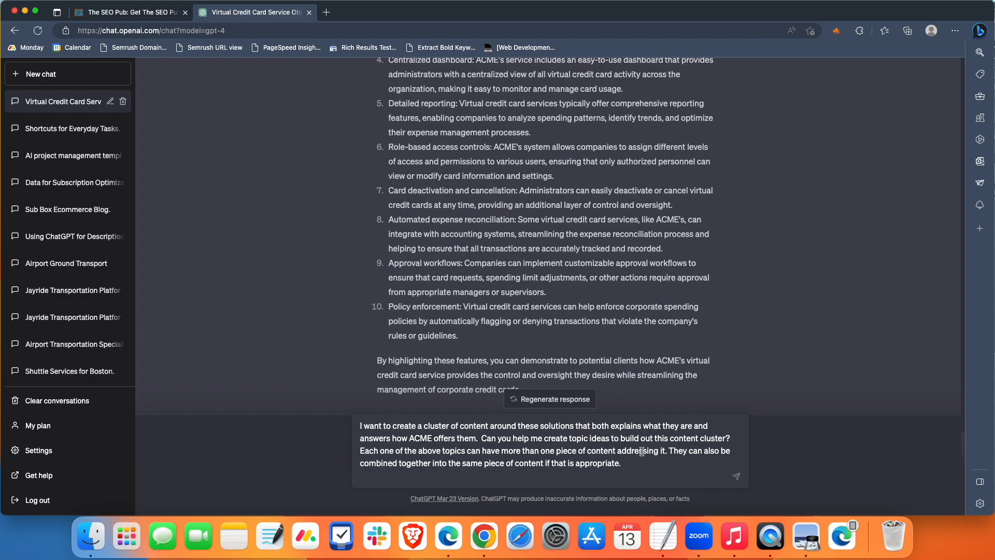
{"action": "mouse_move", "coordinate": [720, 477]}
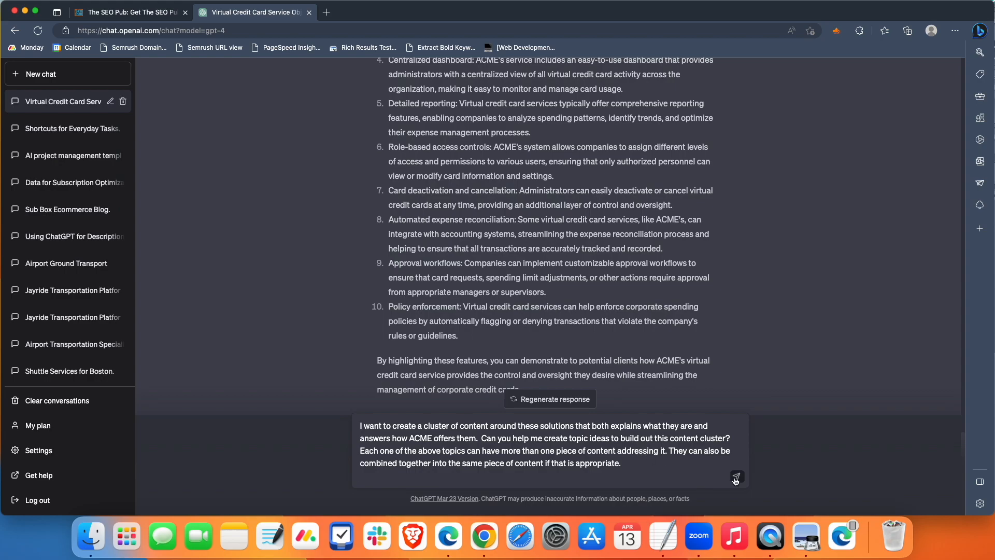
{"action": "left_click", "coordinate": [736, 476]}
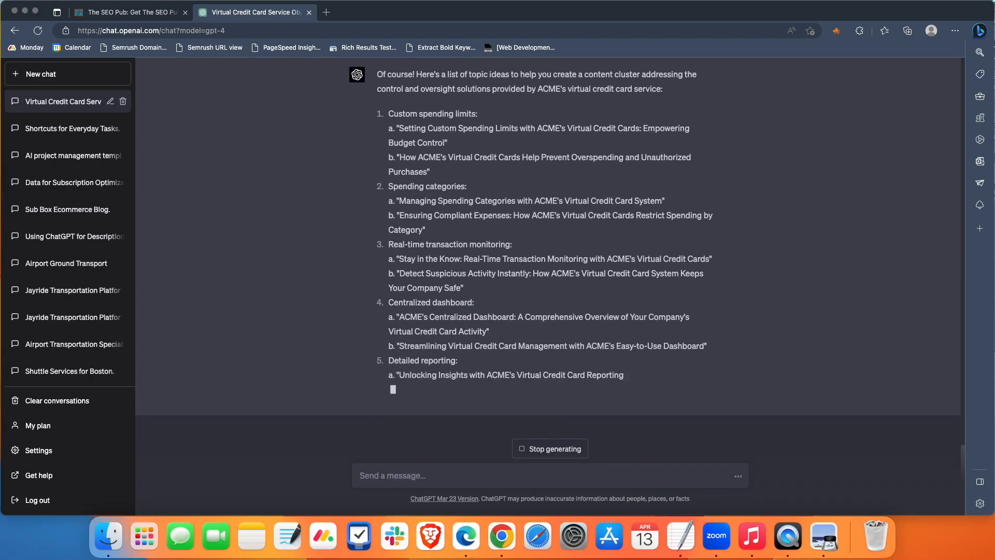
{"action": "scroll", "scroll_direction": "down", "scroll_amount": 3}
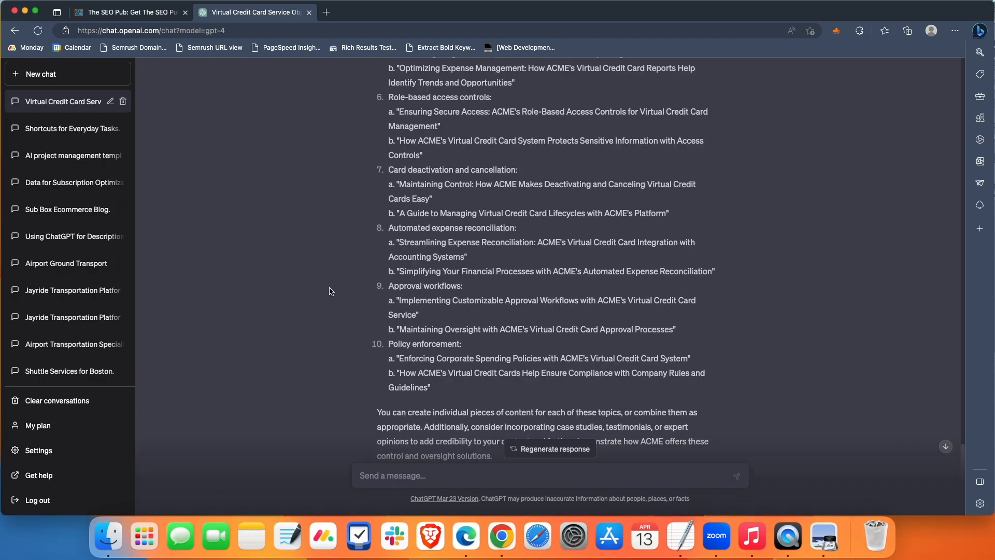
{"action": "scroll", "scroll_direction": "up", "scroll_amount": 3}
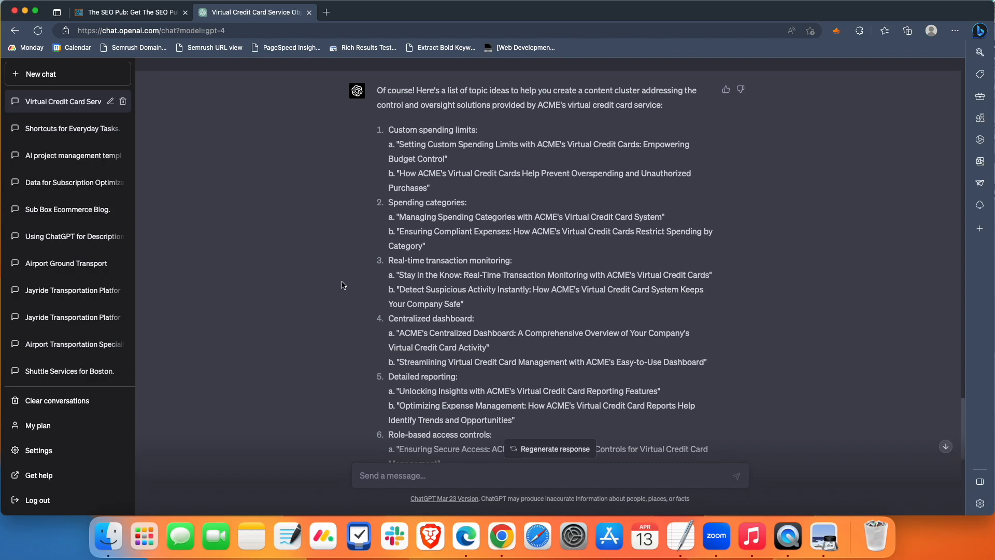
{"action": "mouse_move", "coordinate": [430, 124]}
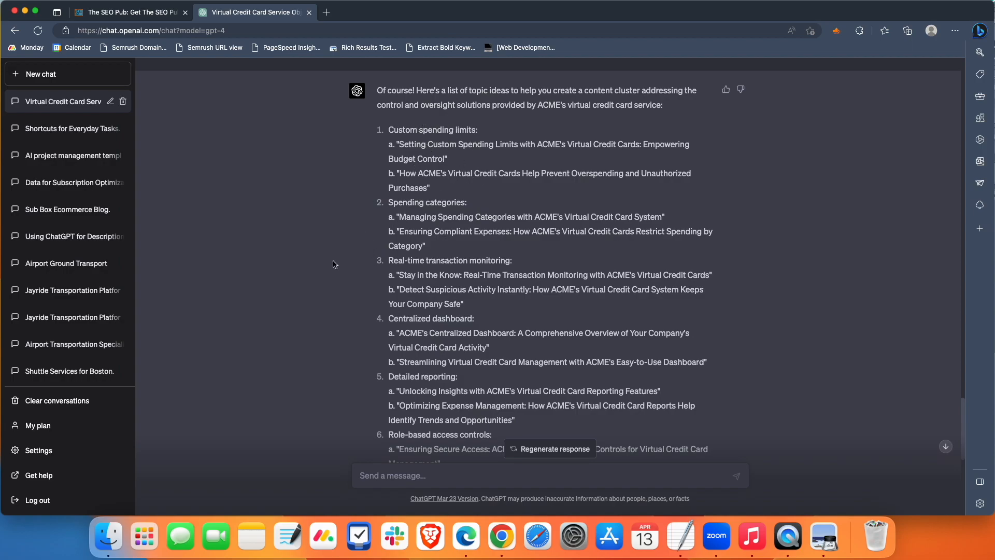
{"action": "mouse_move", "coordinate": [479, 154]}
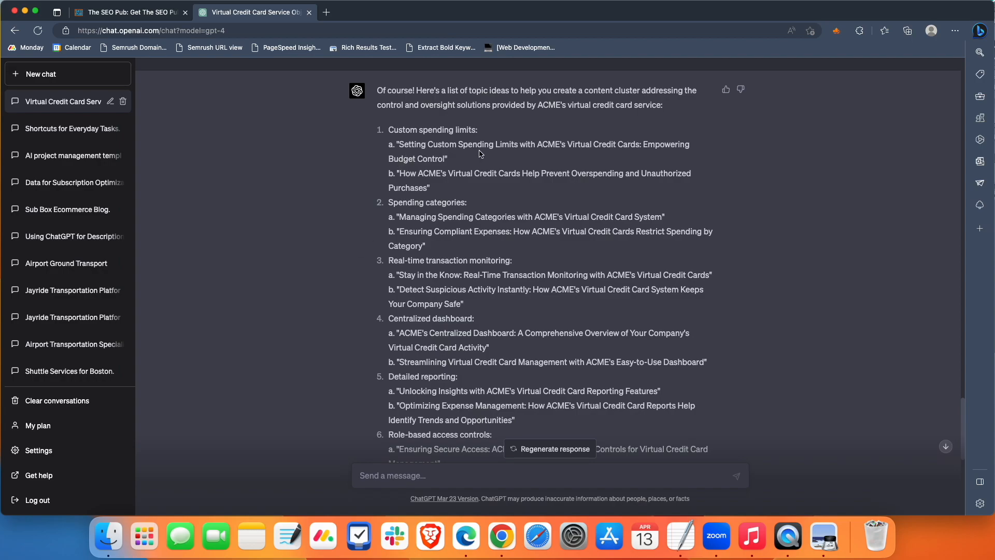
{"action": "mouse_move", "coordinate": [503, 174]}
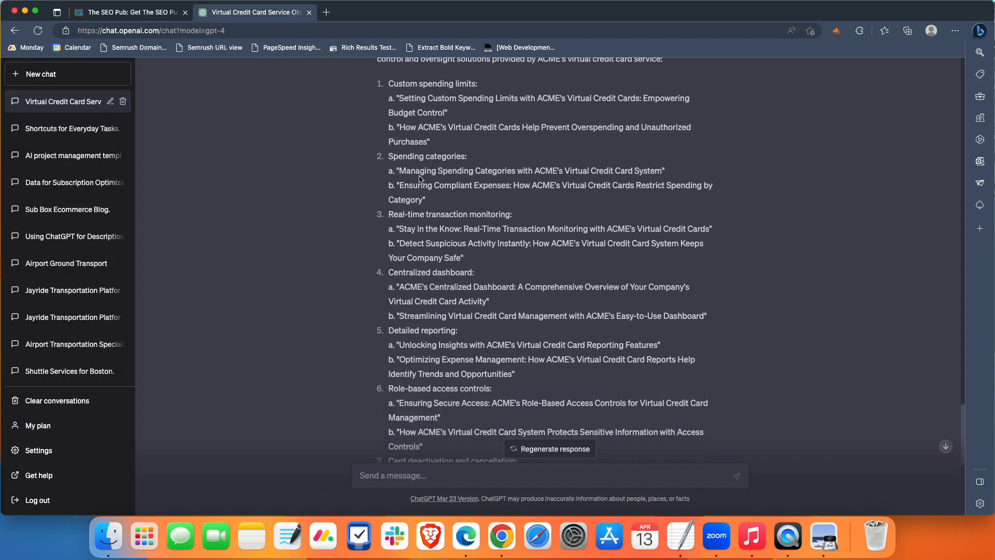
{"action": "scroll", "scroll_direction": "down", "scroll_amount": 3}
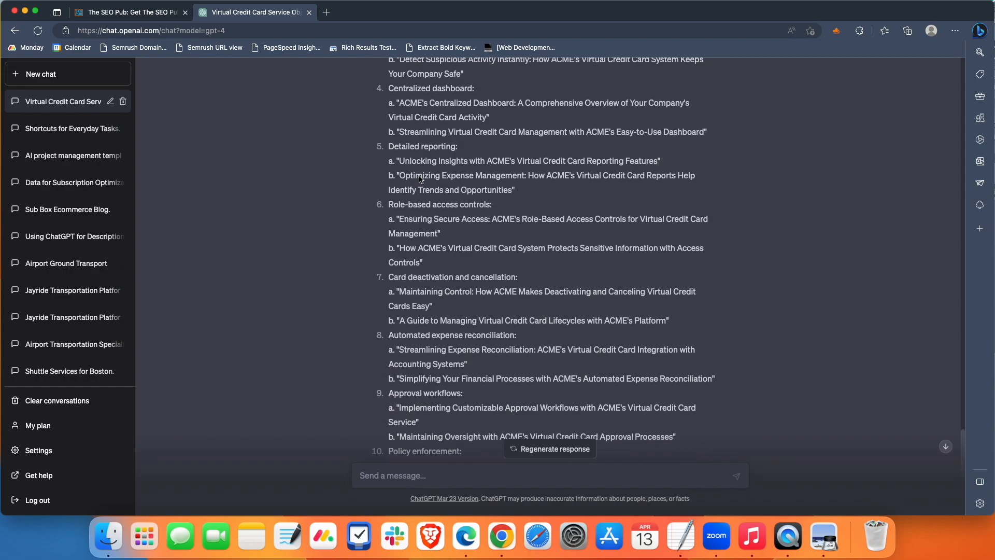
{"action": "scroll", "scroll_direction": "down", "scroll_amount": 3}
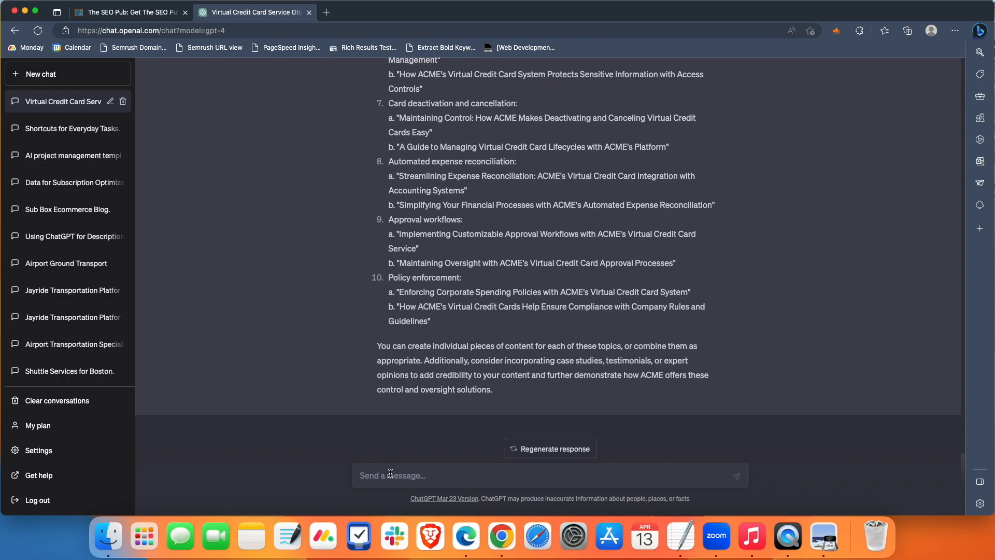
Step: Send 'Looking at #5, what are some of the top control and oversight concerns a company might have?'
{"action": "type", "text": "Looking at #5, what are some of the top control and oversight concerns a company might have?"}
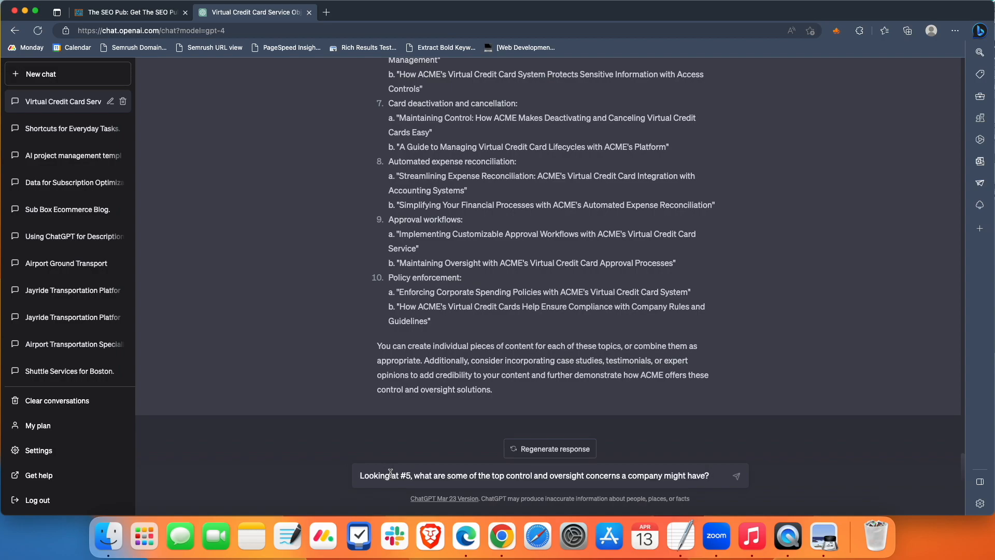
{"action": "mouse_move", "coordinate": [371, 452]}
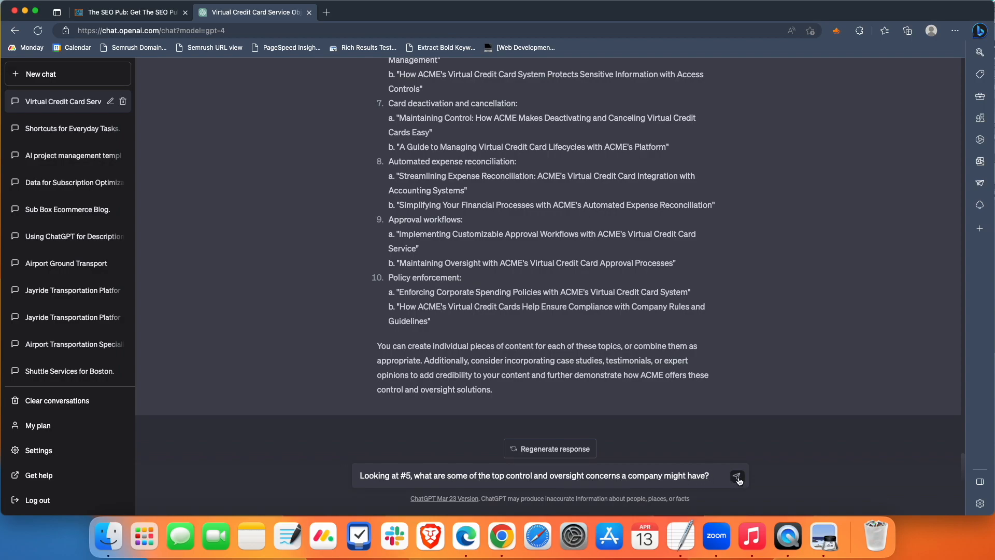
{"action": "left_click", "coordinate": [737, 476]}
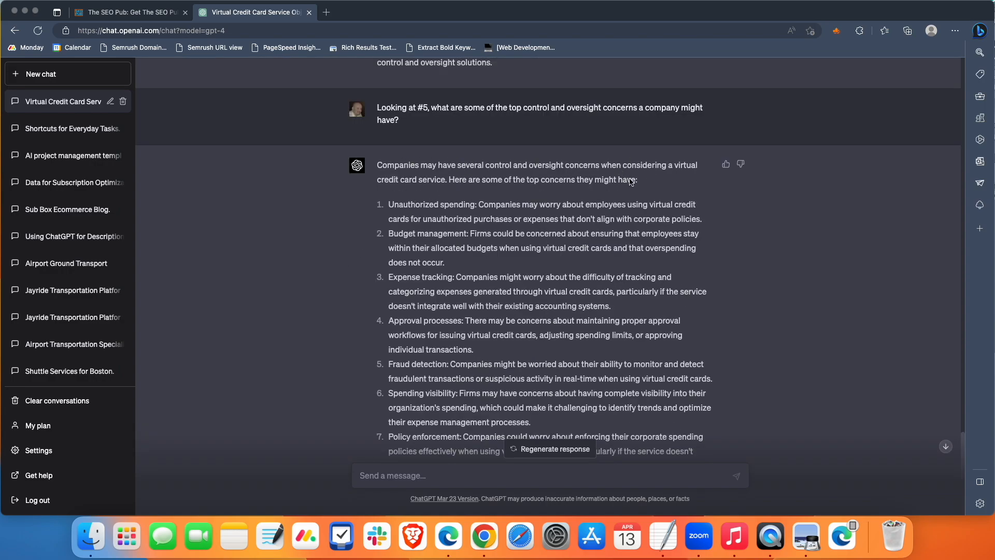
Step: Scroll through the ten control and oversight concerns before drafting the content cluster request
{"action": "scroll", "scroll_direction": "down", "scroll_amount": 3}
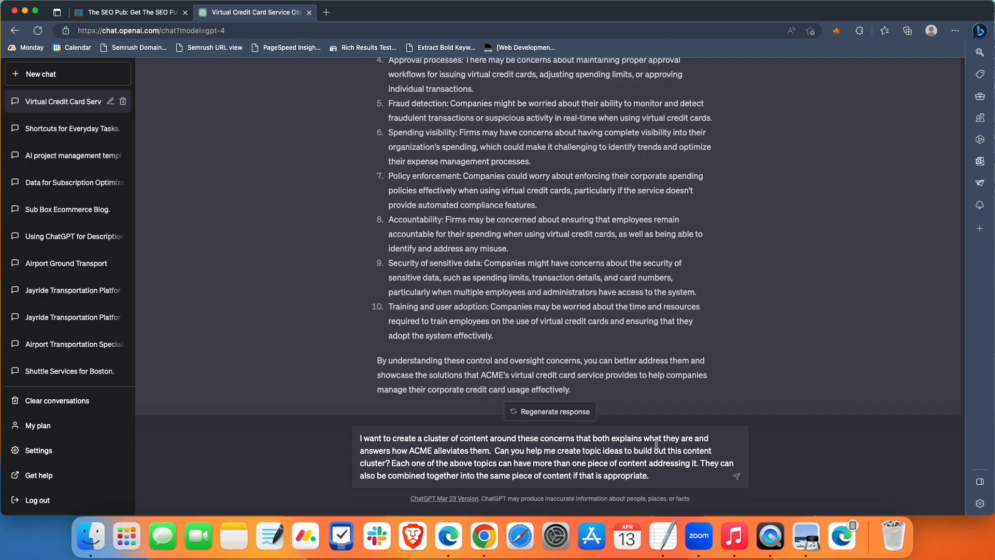
{"action": "mouse_move", "coordinate": [634, 457]}
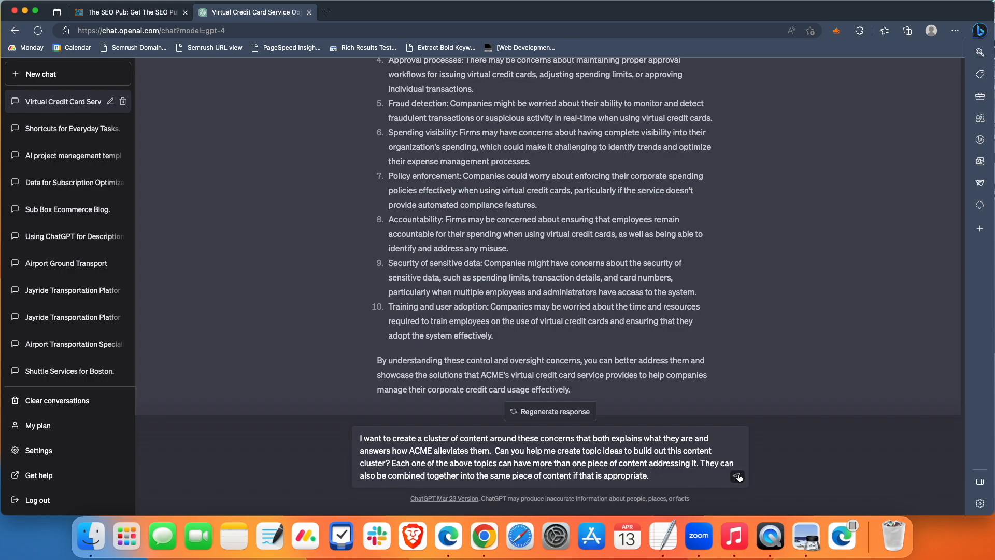
Step: Submit the concerns-based content cluster prompt and read through the ten concerns with two article titles each
{"action": "left_click", "coordinate": [737, 477]}
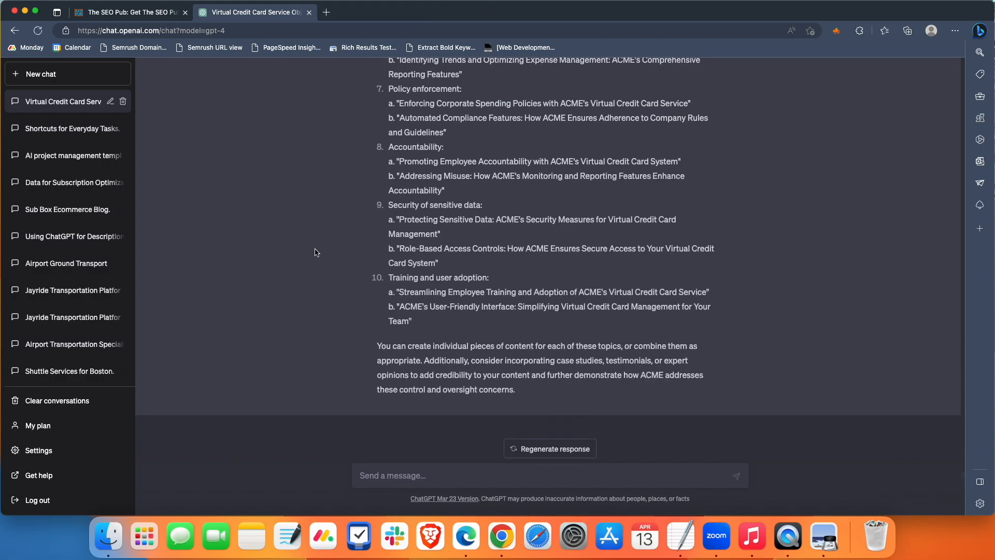
{"action": "mouse_move", "coordinate": [462, 287]}
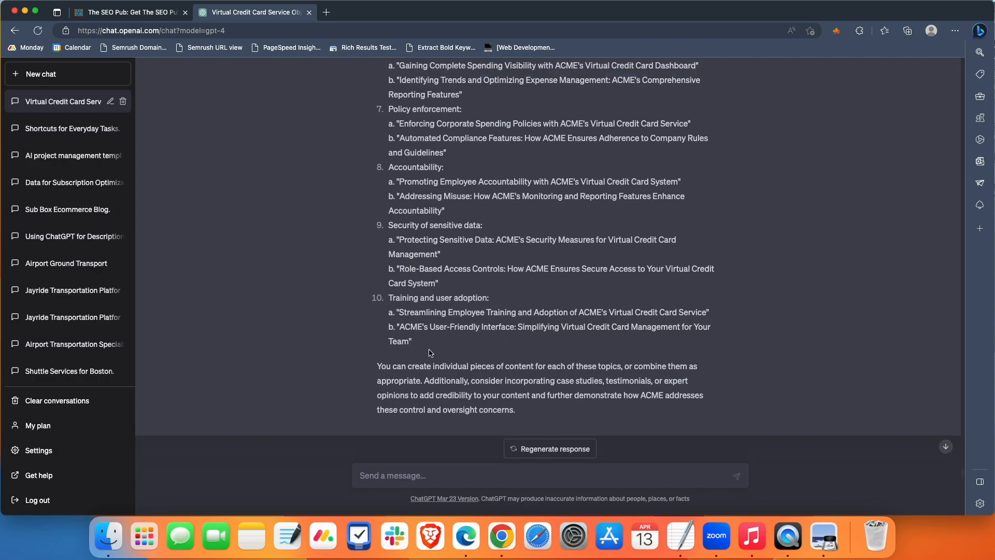
{"action": "scroll", "scroll_direction": "up", "scroll_amount": 3}
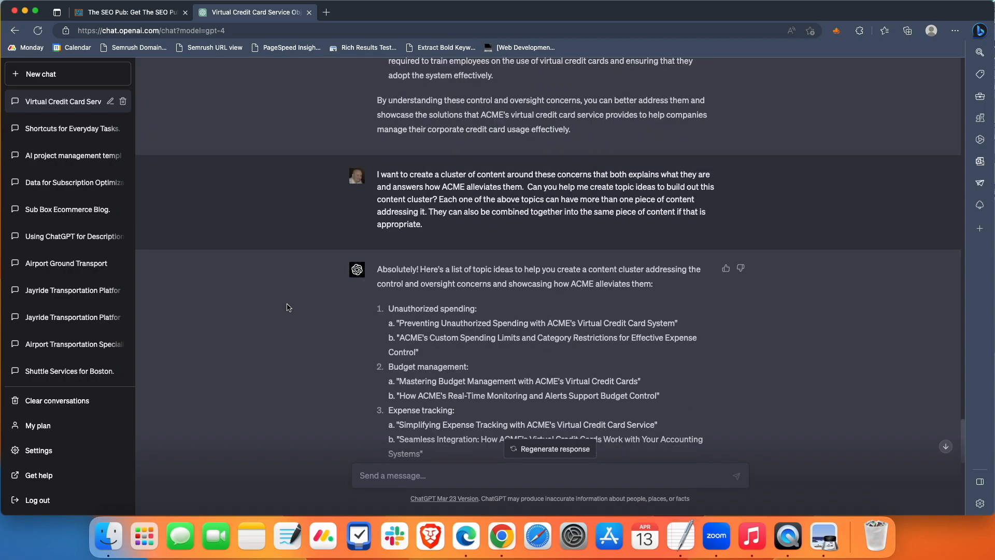
{"action": "scroll", "scroll_direction": "down", "scroll_amount": 3}
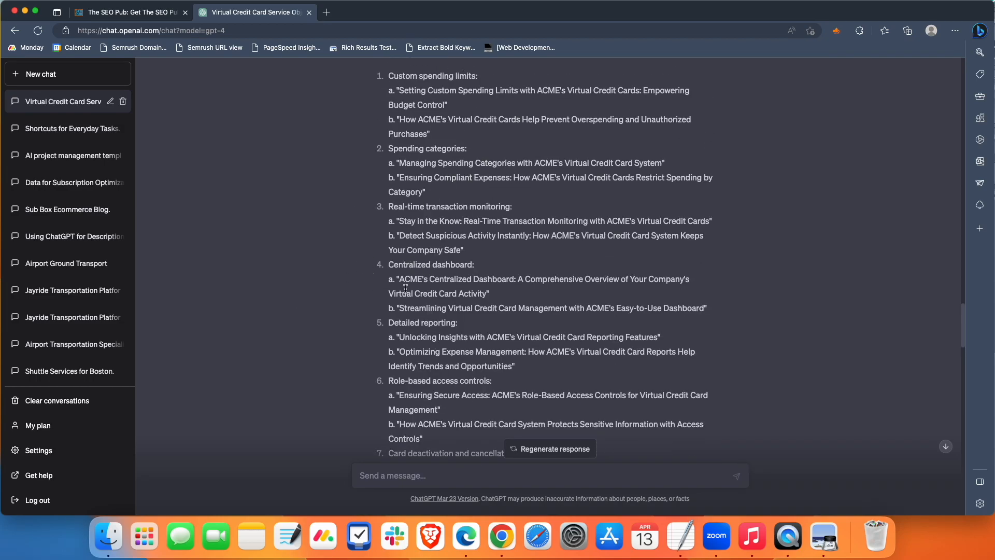
{"action": "scroll", "scroll_direction": "down", "scroll_amount": 3}
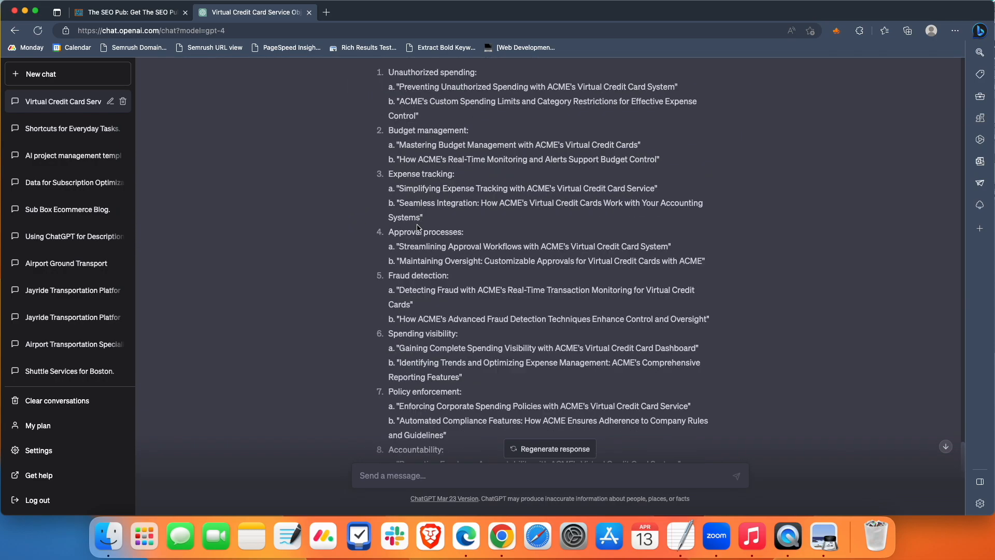
{"action": "mouse_move", "coordinate": [292, 270]}
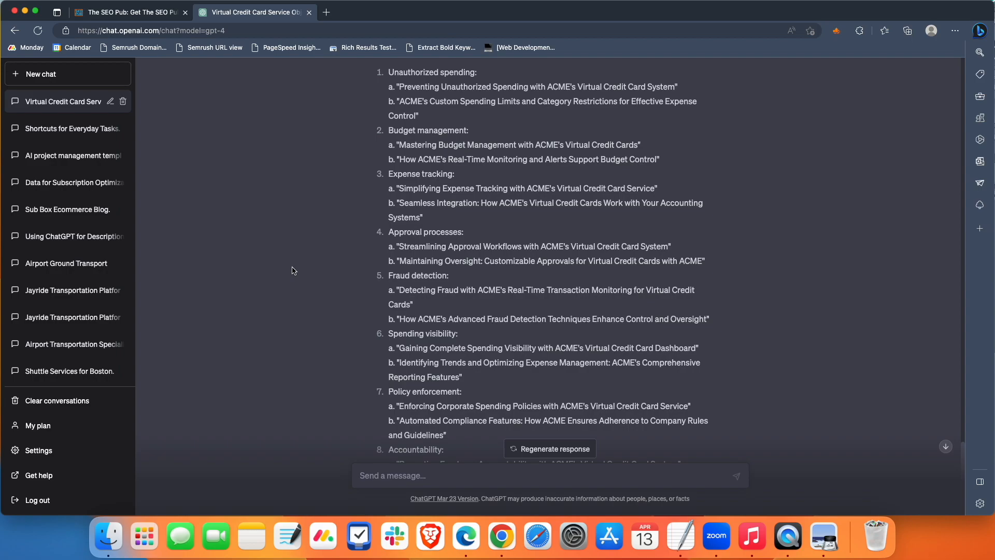
{"action": "mouse_move", "coordinate": [354, 299]}
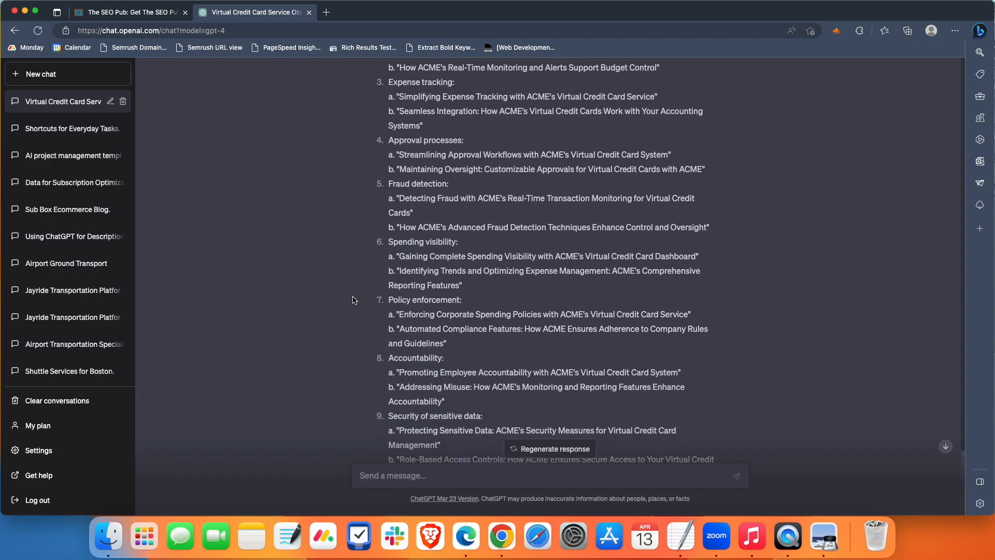
{"action": "scroll", "scroll_direction": "down", "scroll_amount": 3}
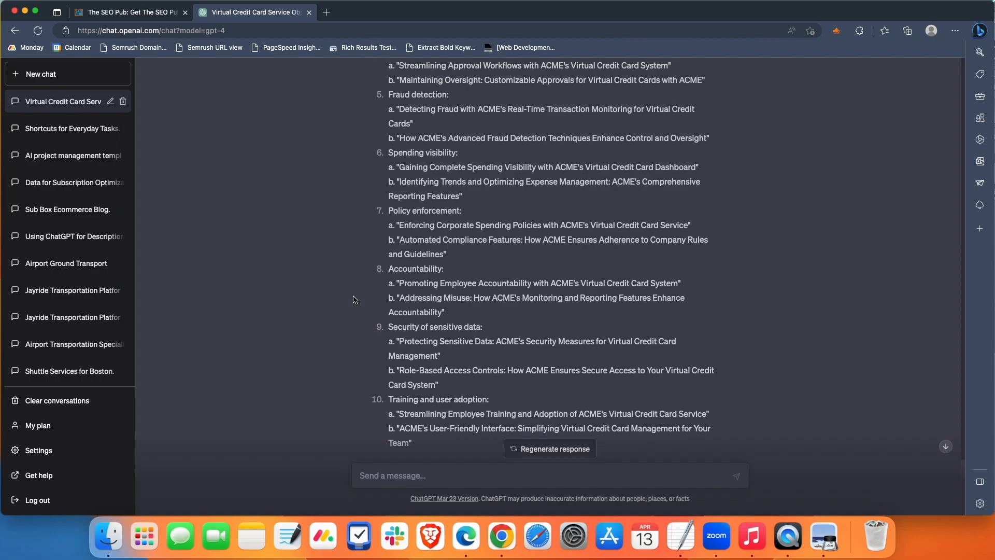
{"action": "scroll", "scroll_direction": "down", "scroll_amount": 3}
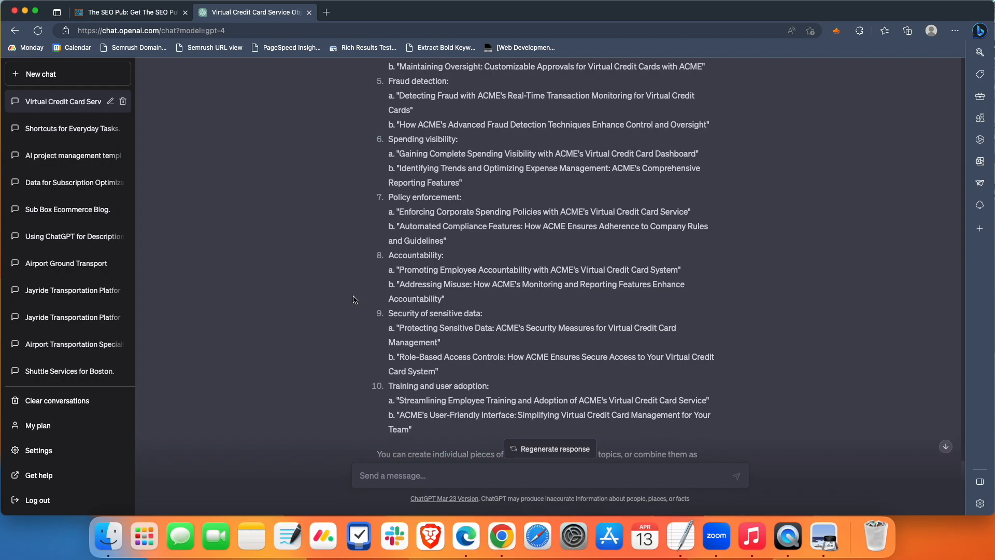
{"action": "mouse_move", "coordinate": [363, 292]}
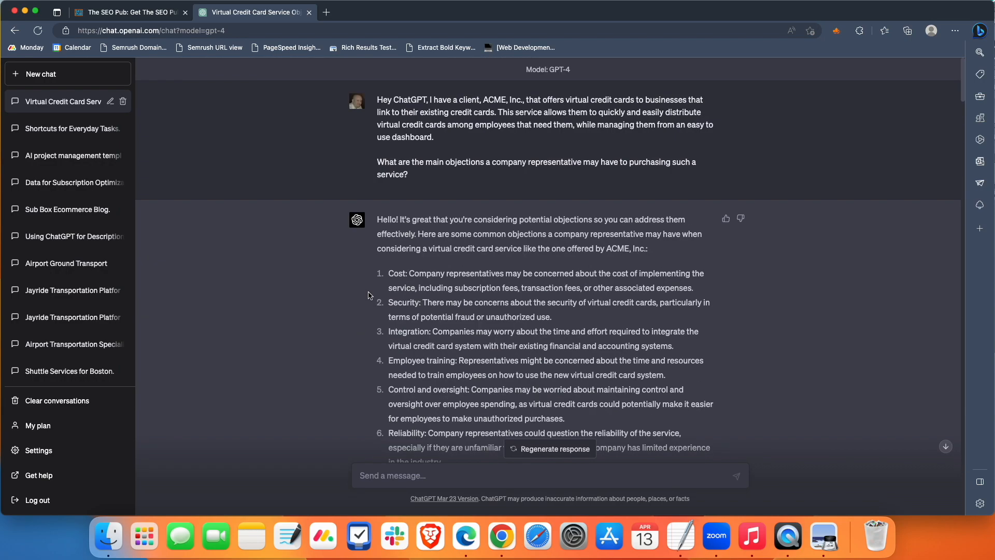
Step: Review the original objections list around 'Control and oversight', then return to The SEO Pub homepage
{"action": "scroll", "scroll_direction": "down", "scroll_amount": 3}
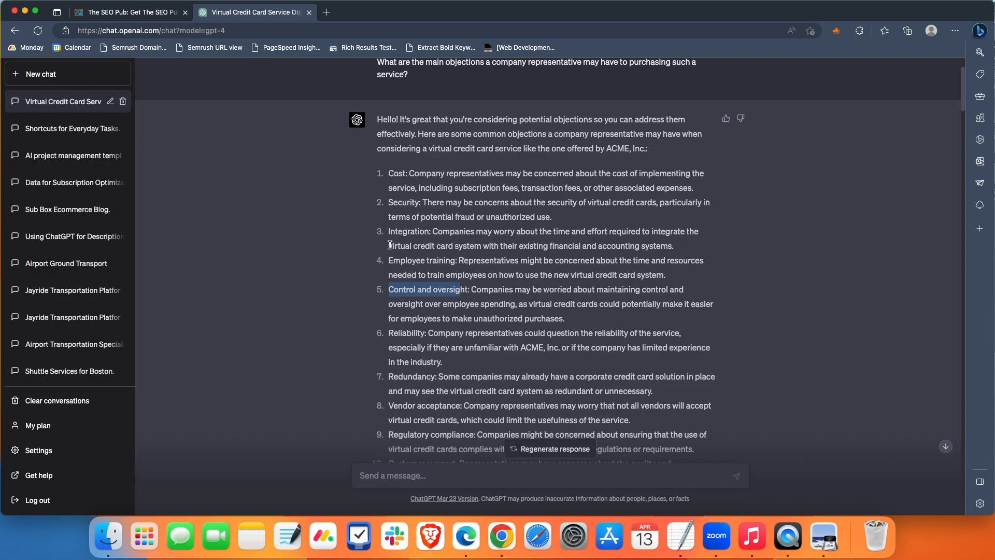
{"action": "scroll", "scroll_direction": "down", "scroll_amount": 3}
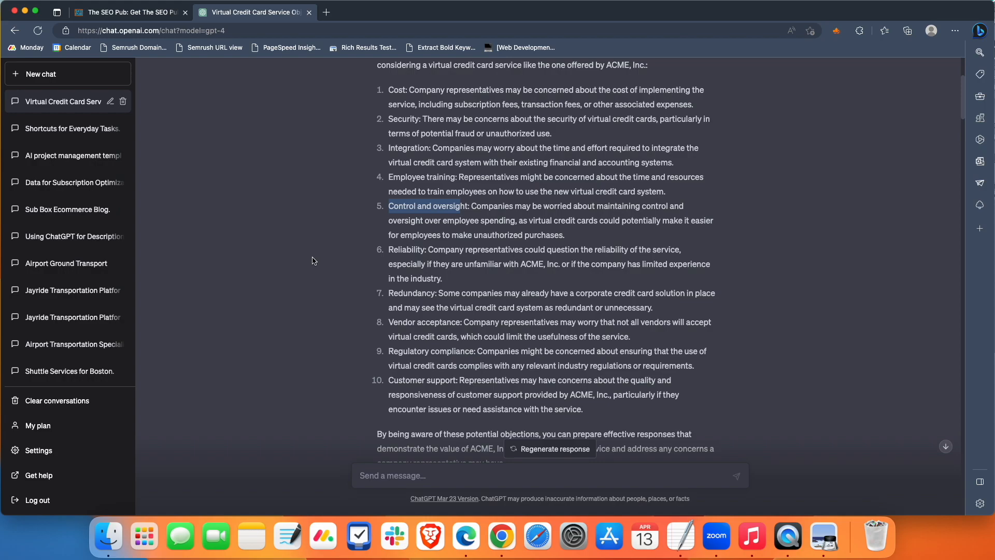
{"action": "left_click", "coordinate": [367, 225]}
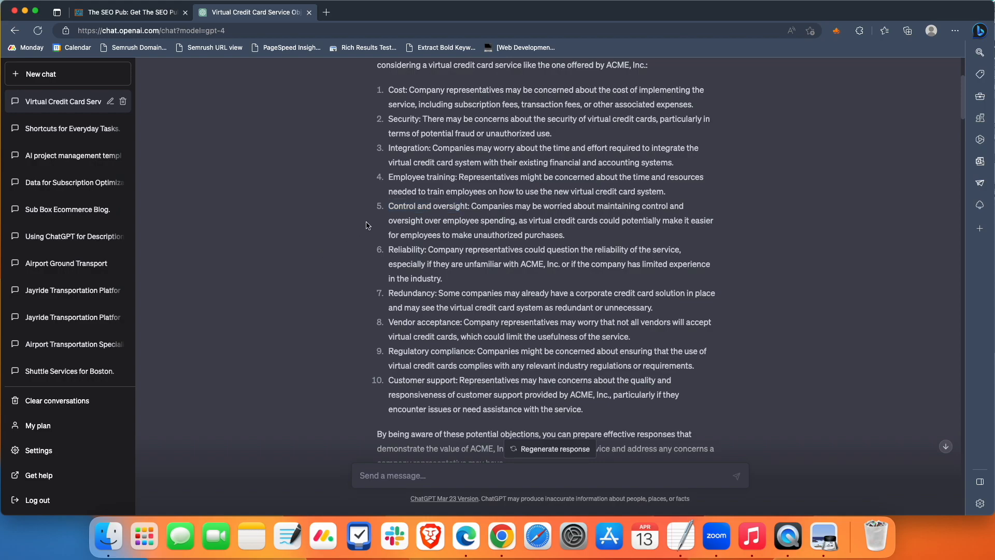
{"action": "mouse_move", "coordinate": [242, 81]}
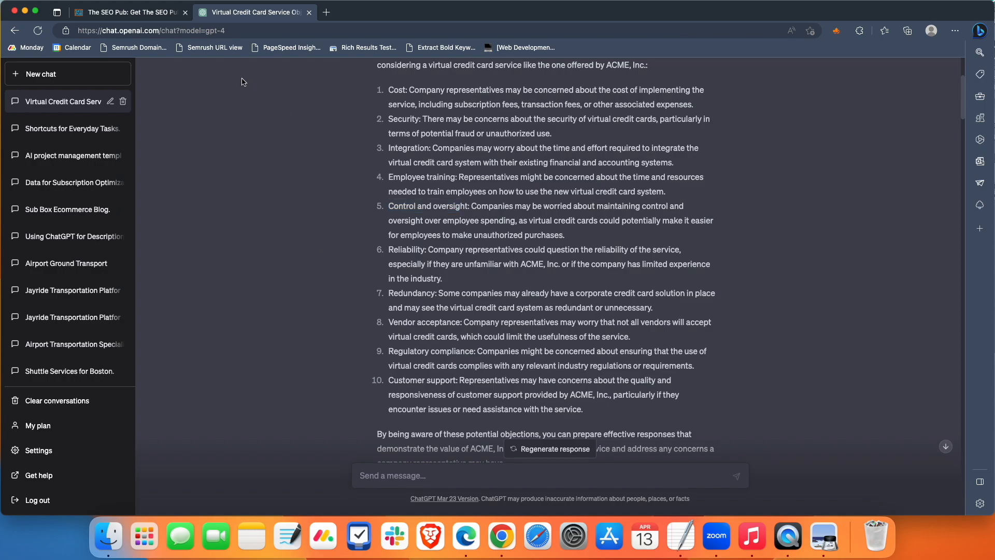
{"action": "left_click", "coordinate": [131, 13]}
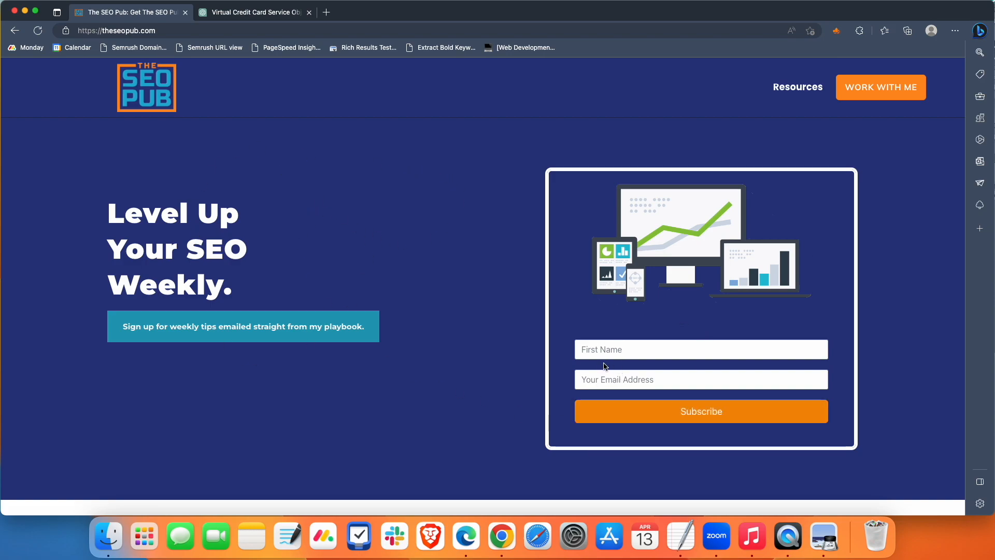
{"action": "mouse_move", "coordinate": [400, 209]}
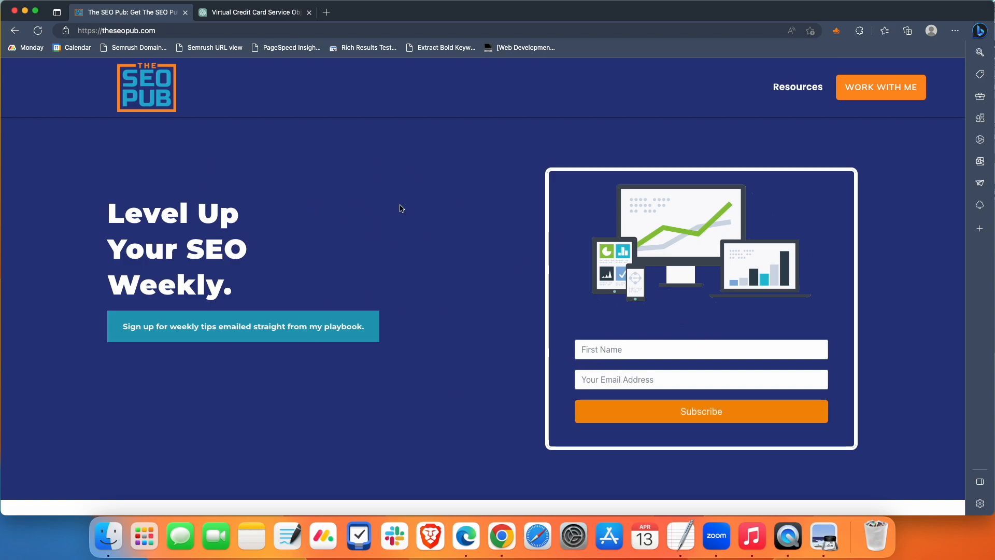